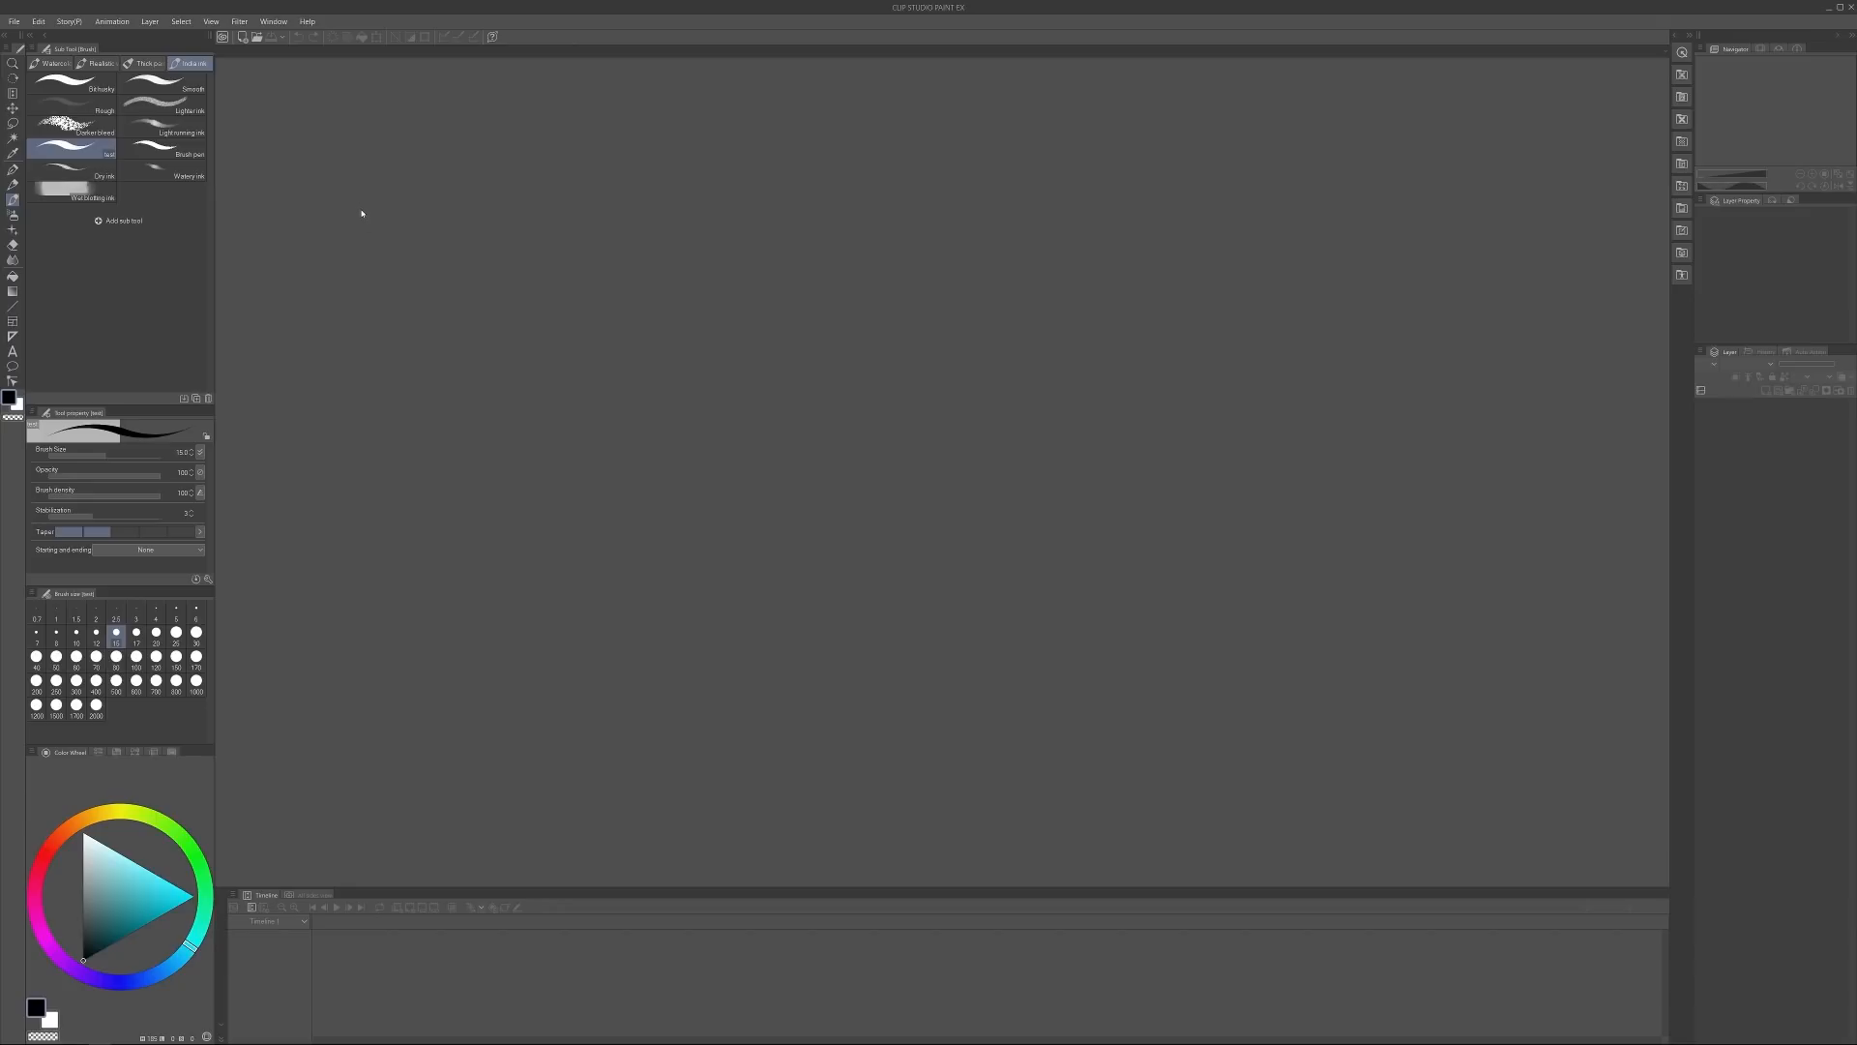
{"action": "mouse_move", "coordinate": [290, 122]}
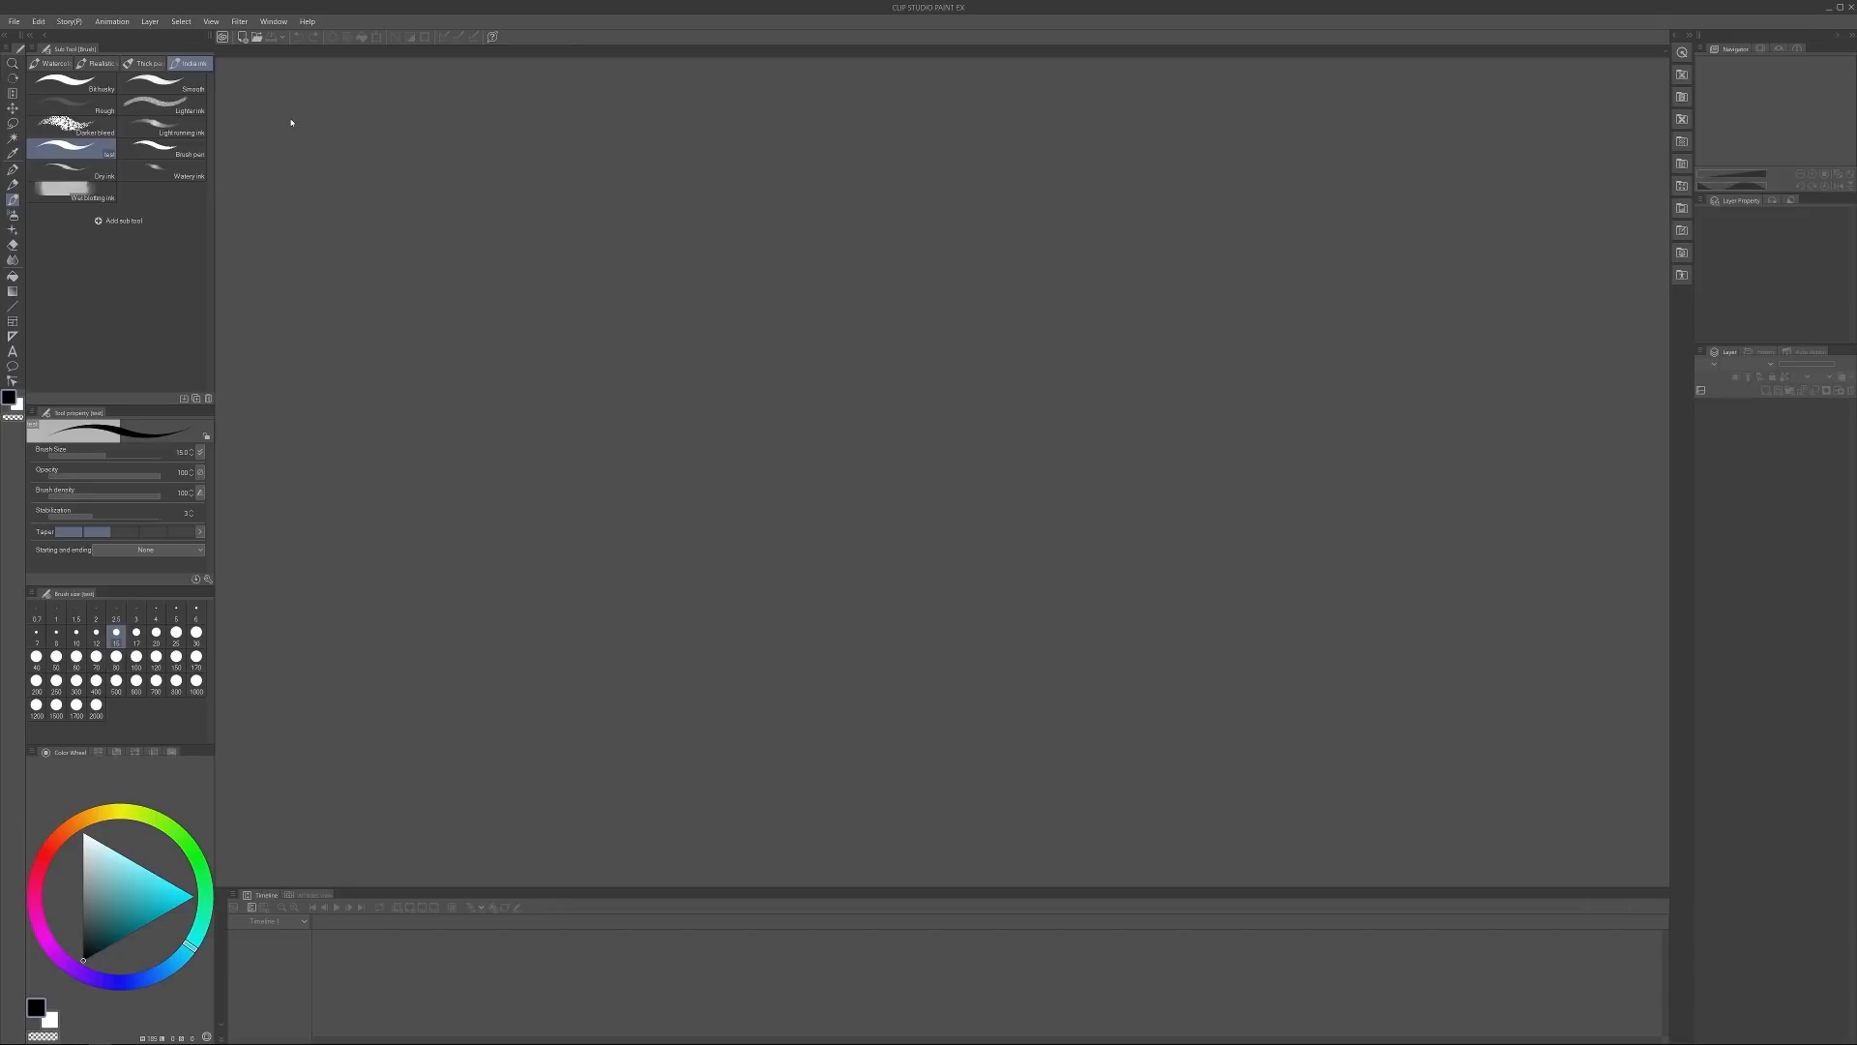
{"action": "mouse_move", "coordinate": [545, 308]}
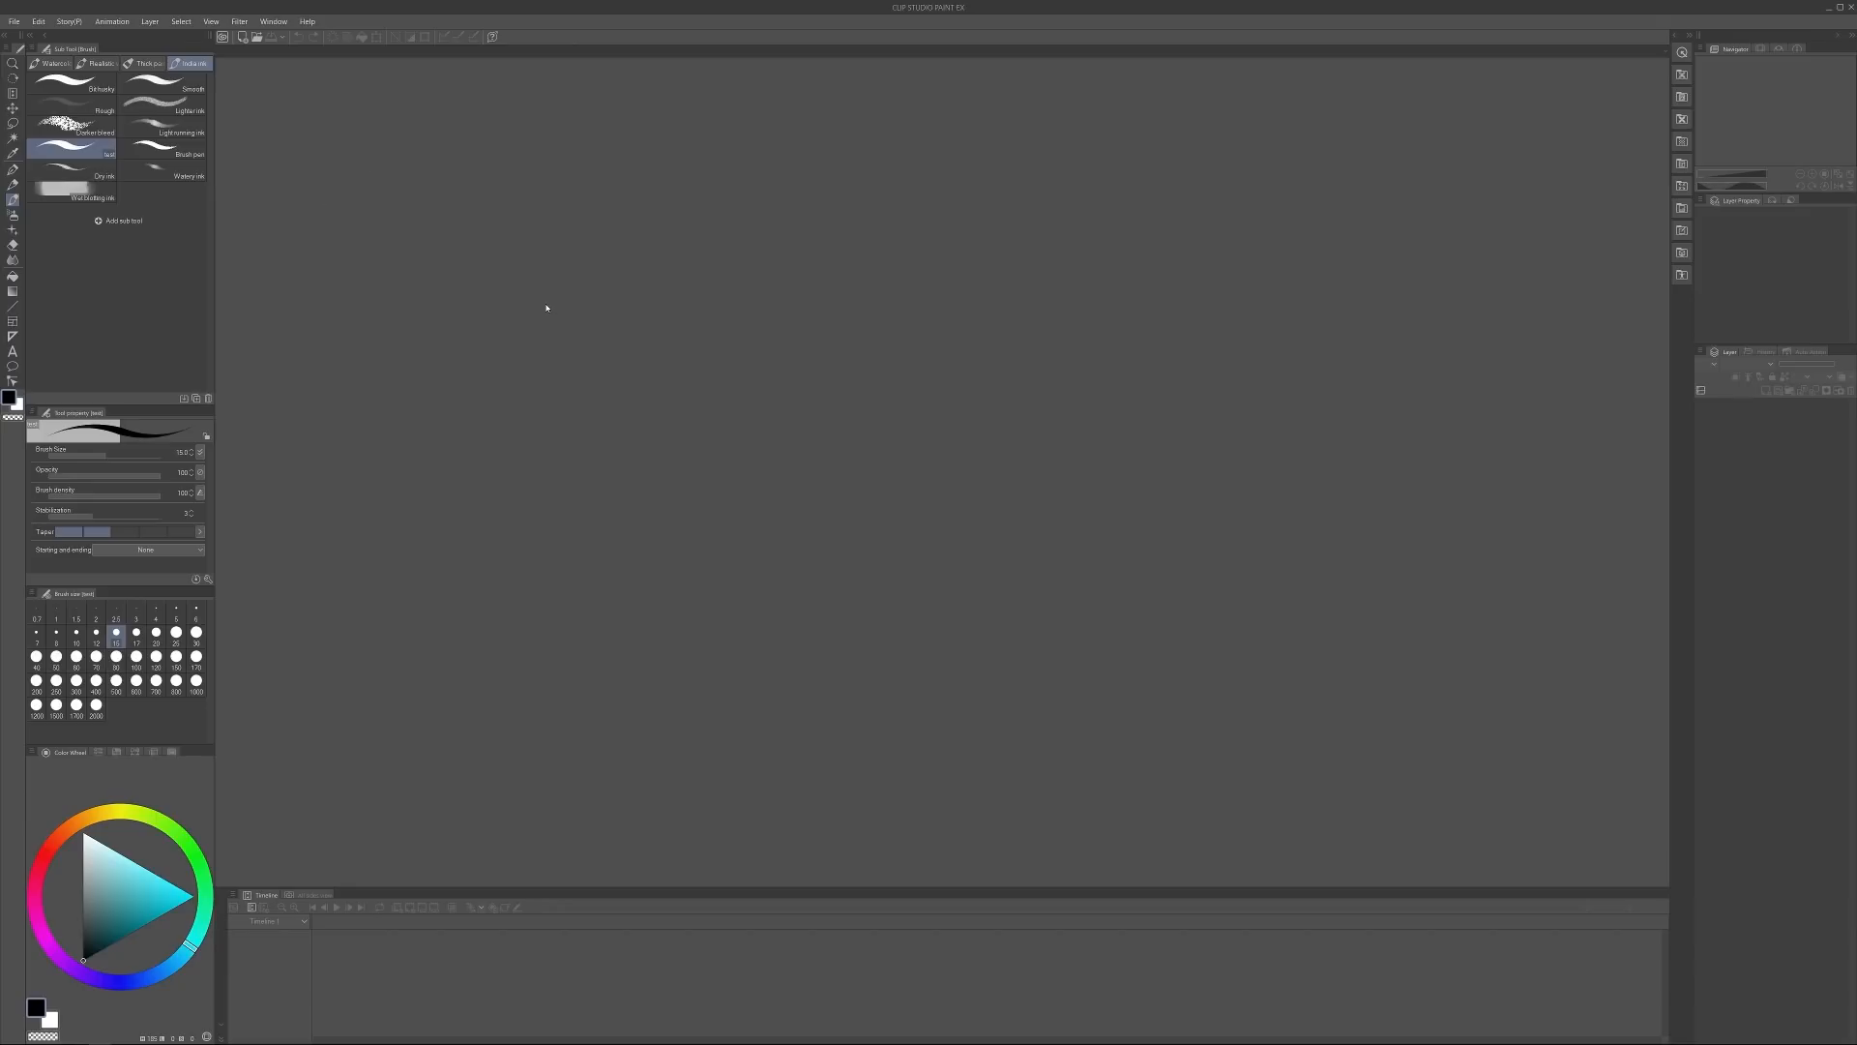
{"action": "mouse_move", "coordinate": [528, 286]}
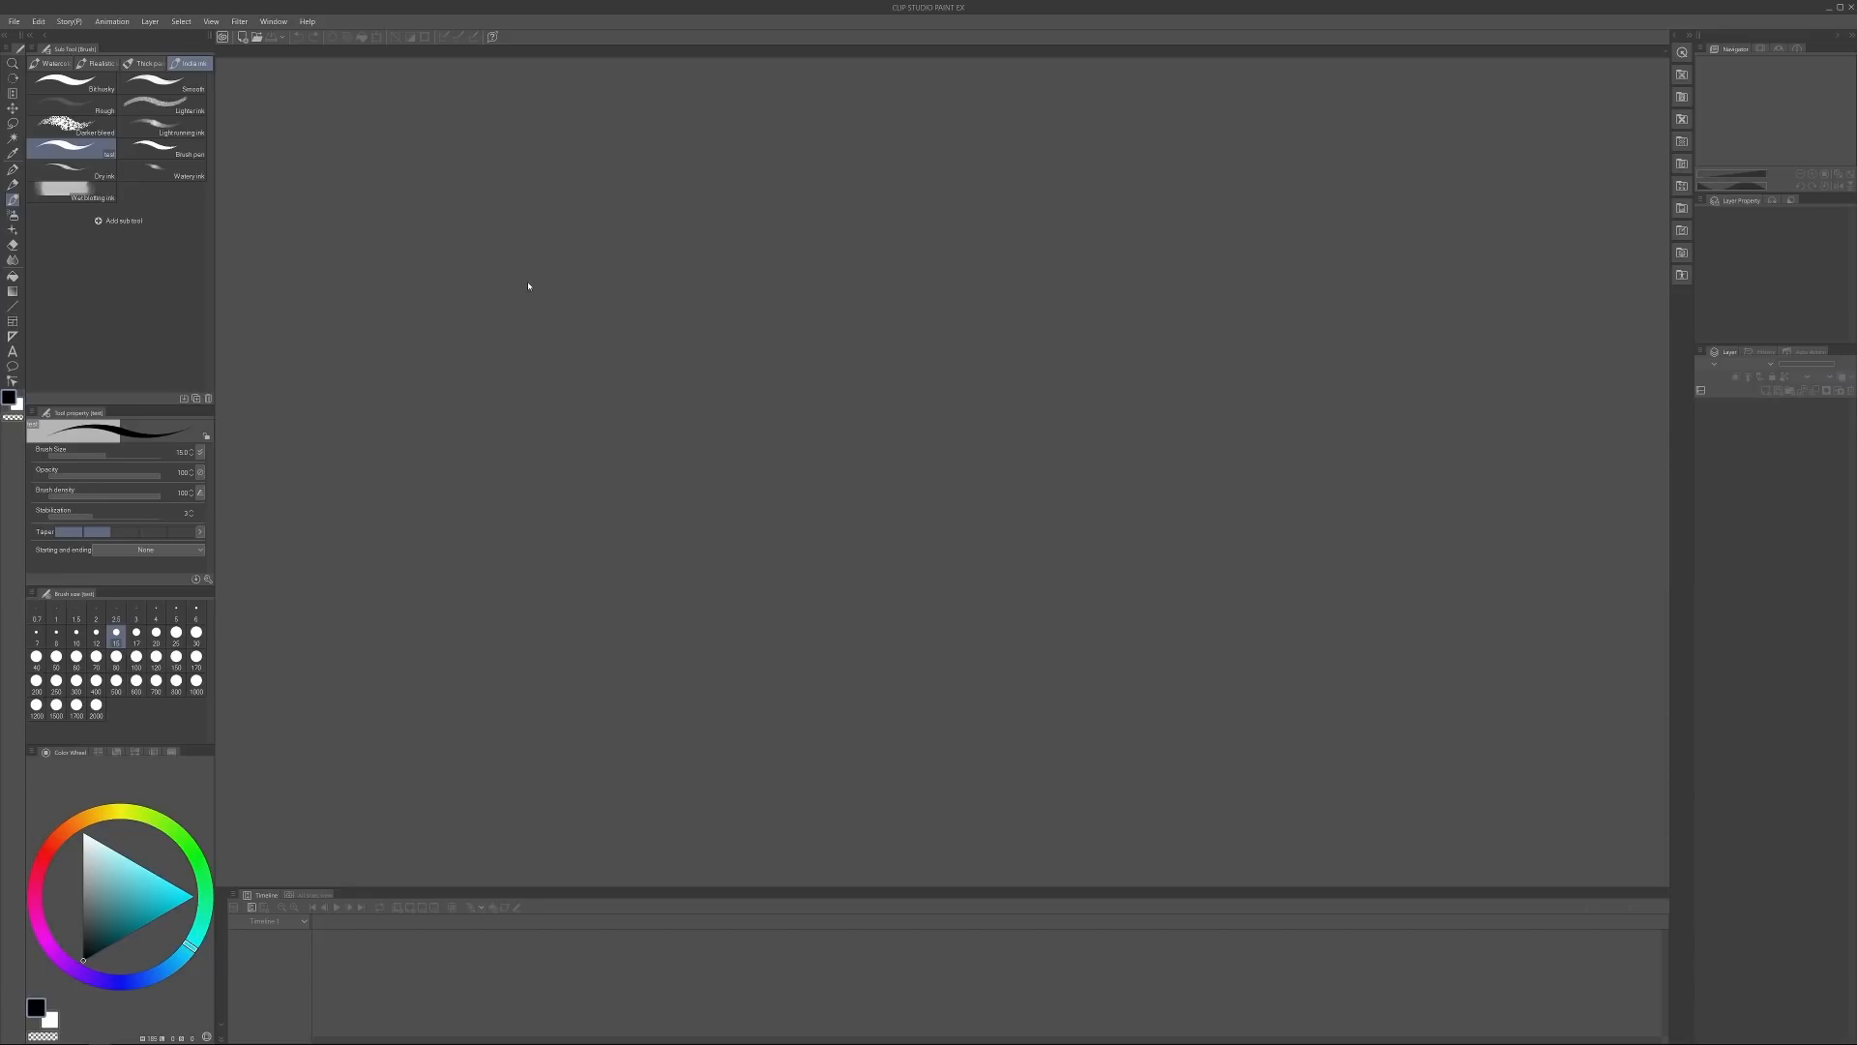
{"action": "mouse_move", "coordinate": [741, 466]}
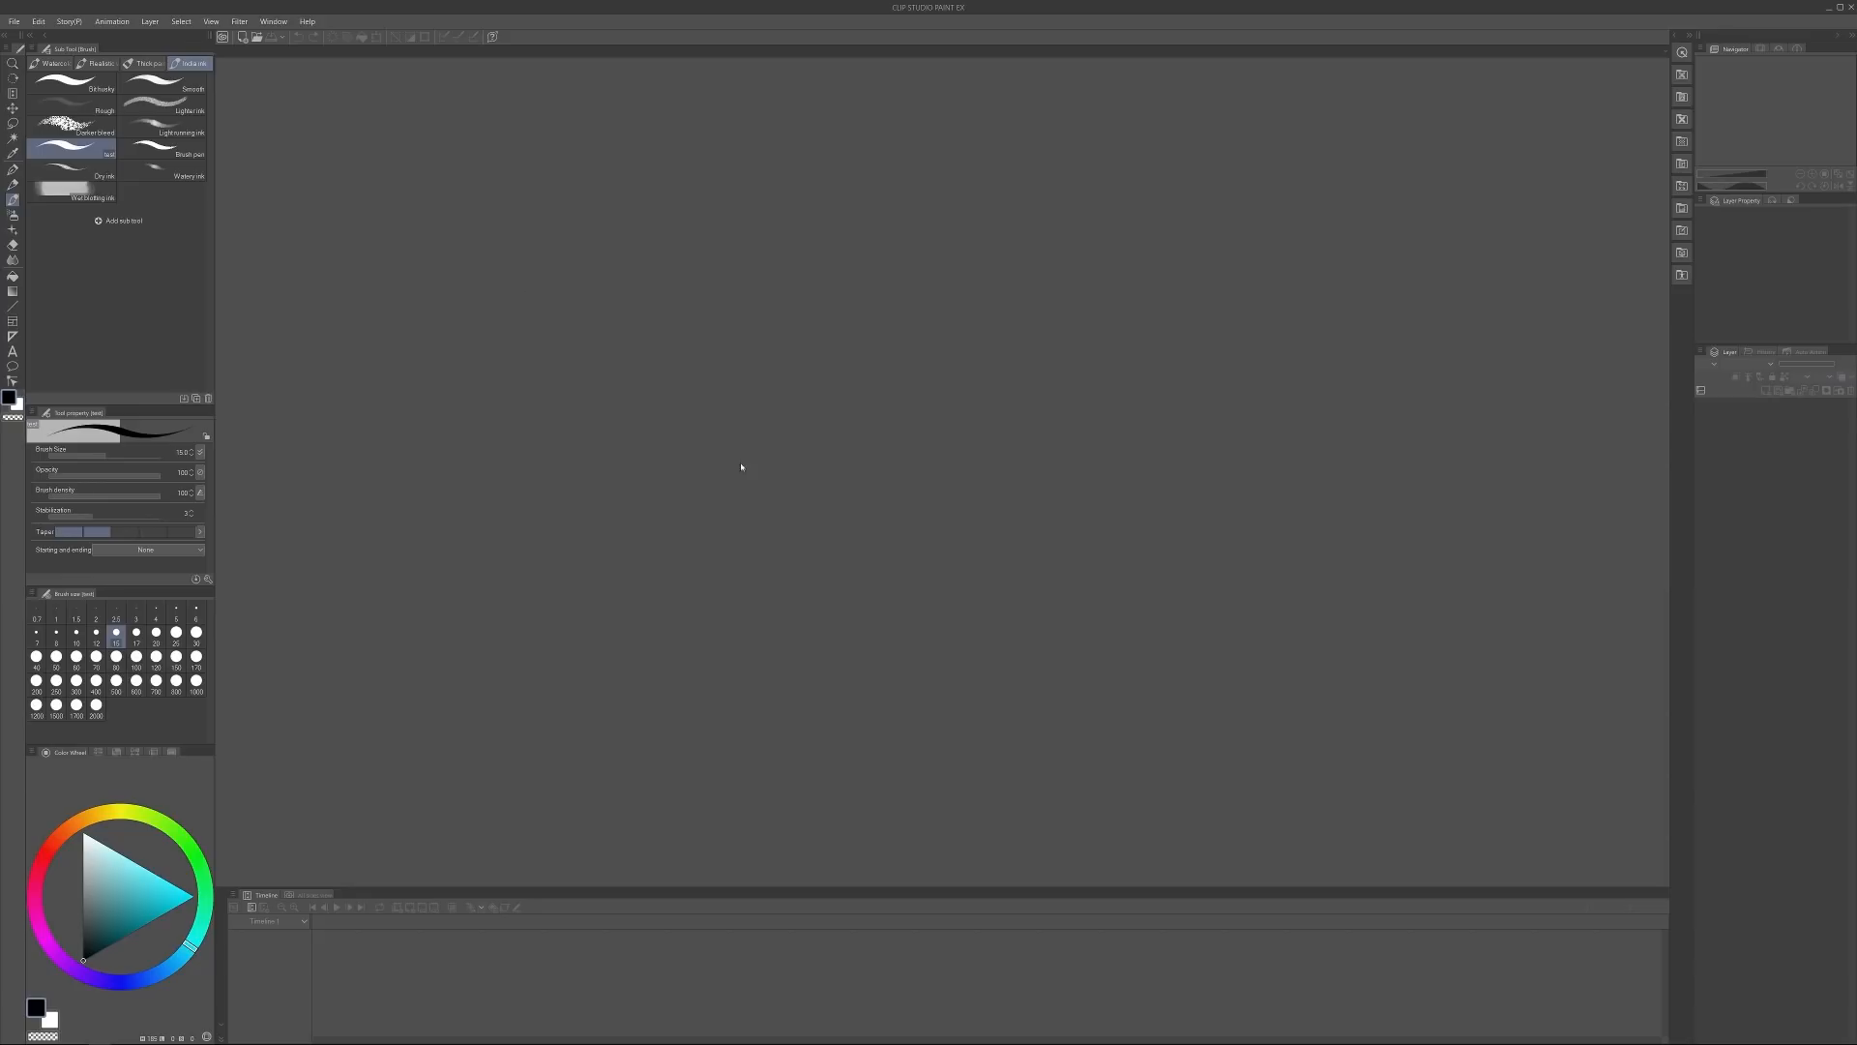
{"action": "mouse_move", "coordinate": [764, 455]}
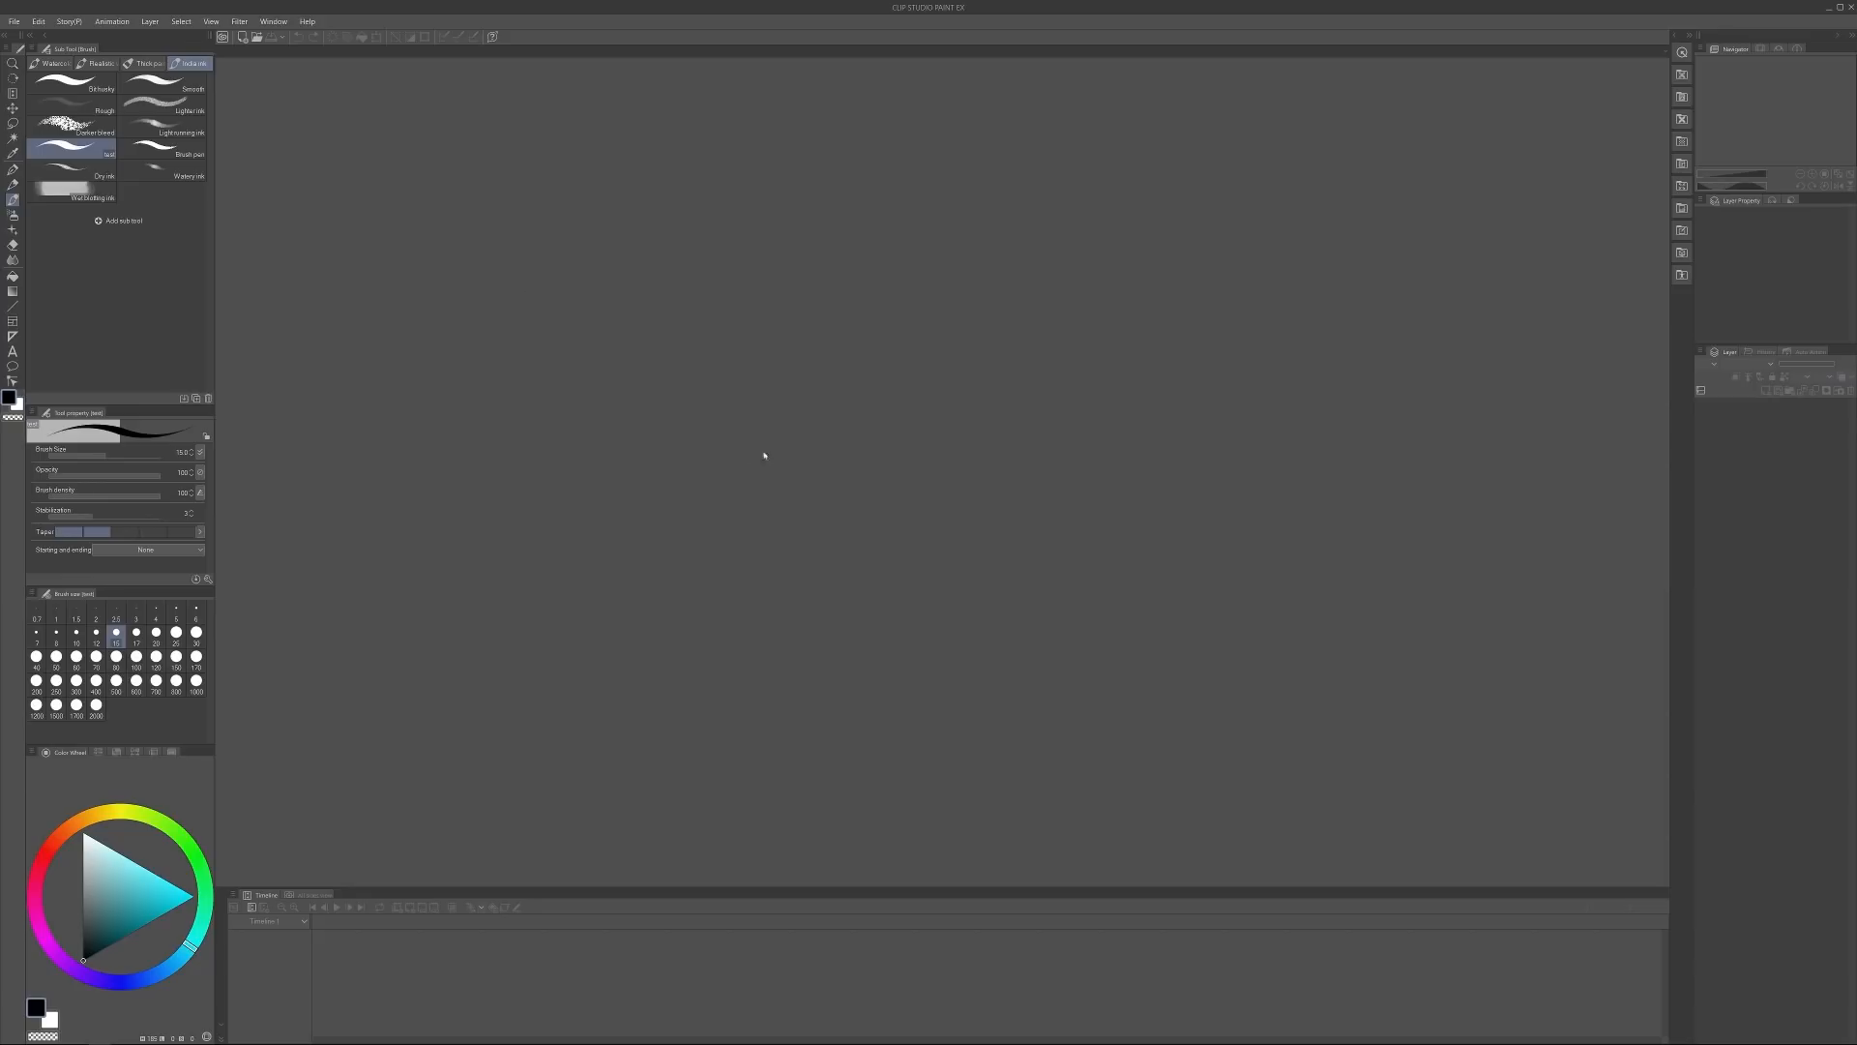
{"action": "mouse_move", "coordinate": [721, 474]}
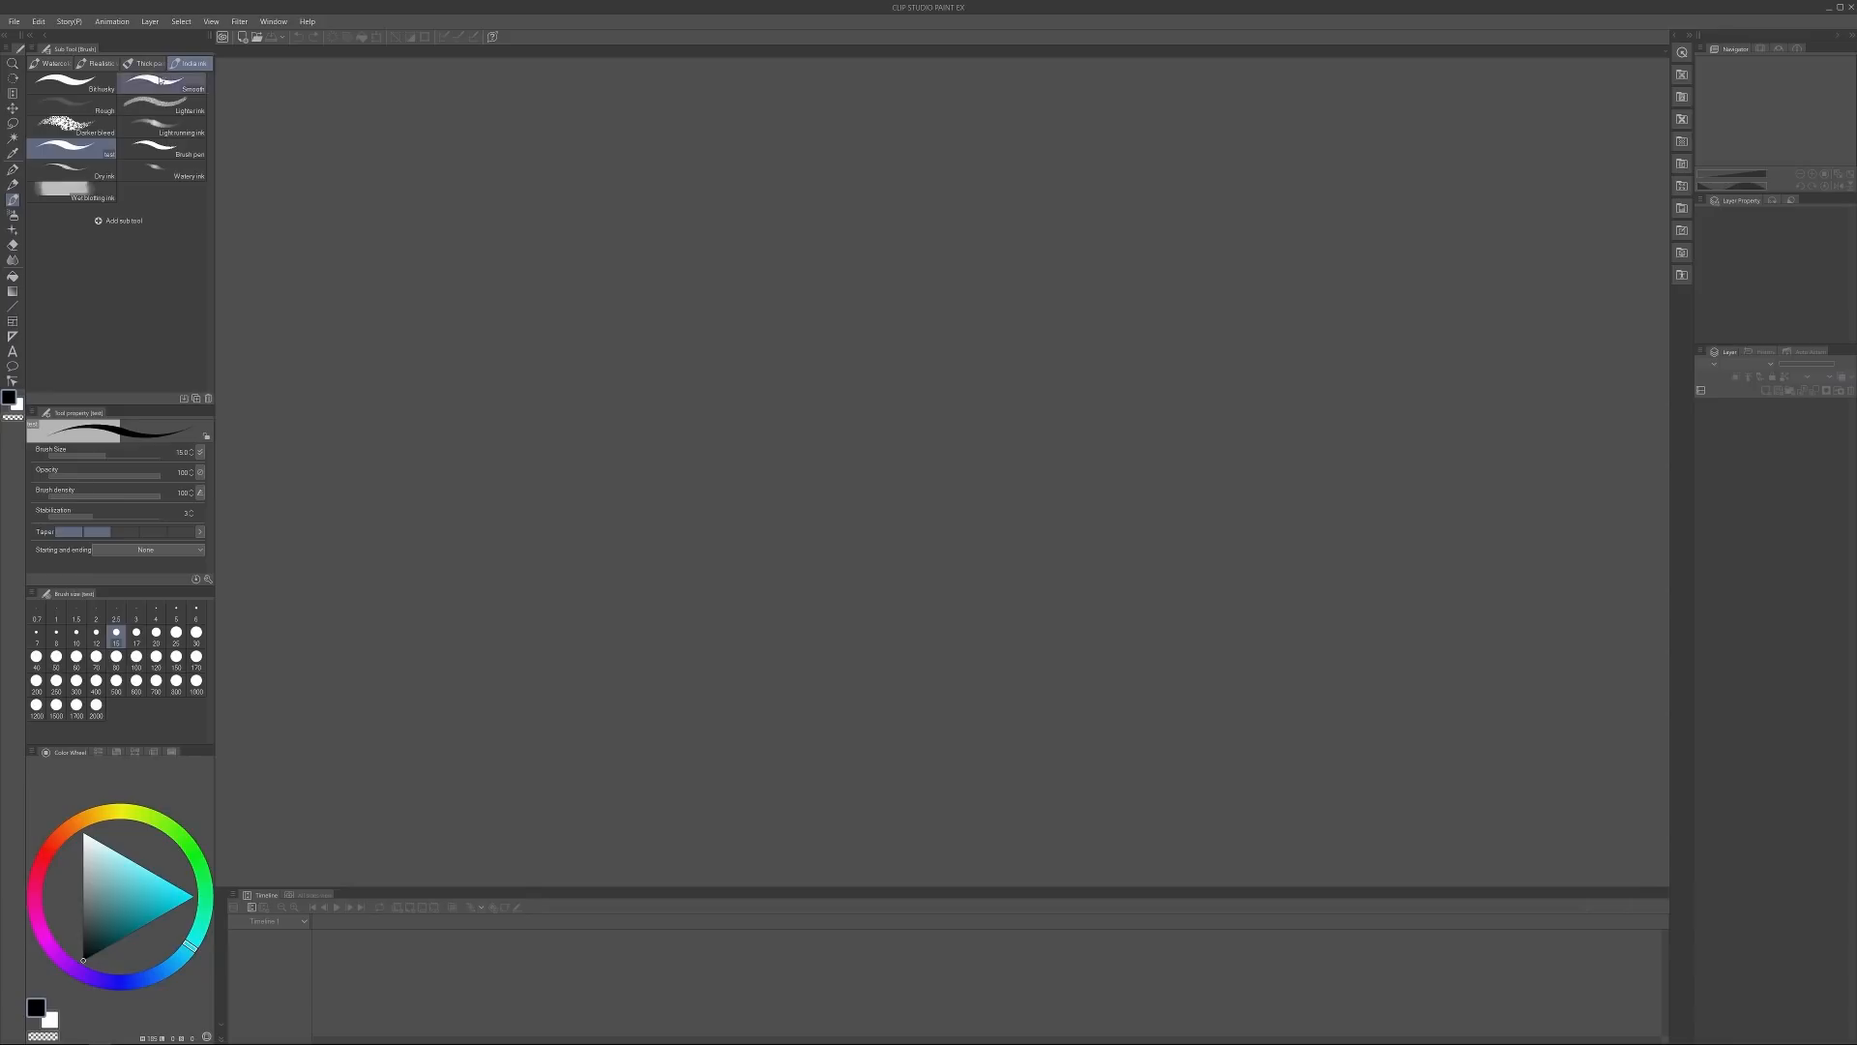
Create a new animation canvas from the animation preset and load the rough thumbnail sketch
{"action": "left_click", "coordinate": [14, 19]}
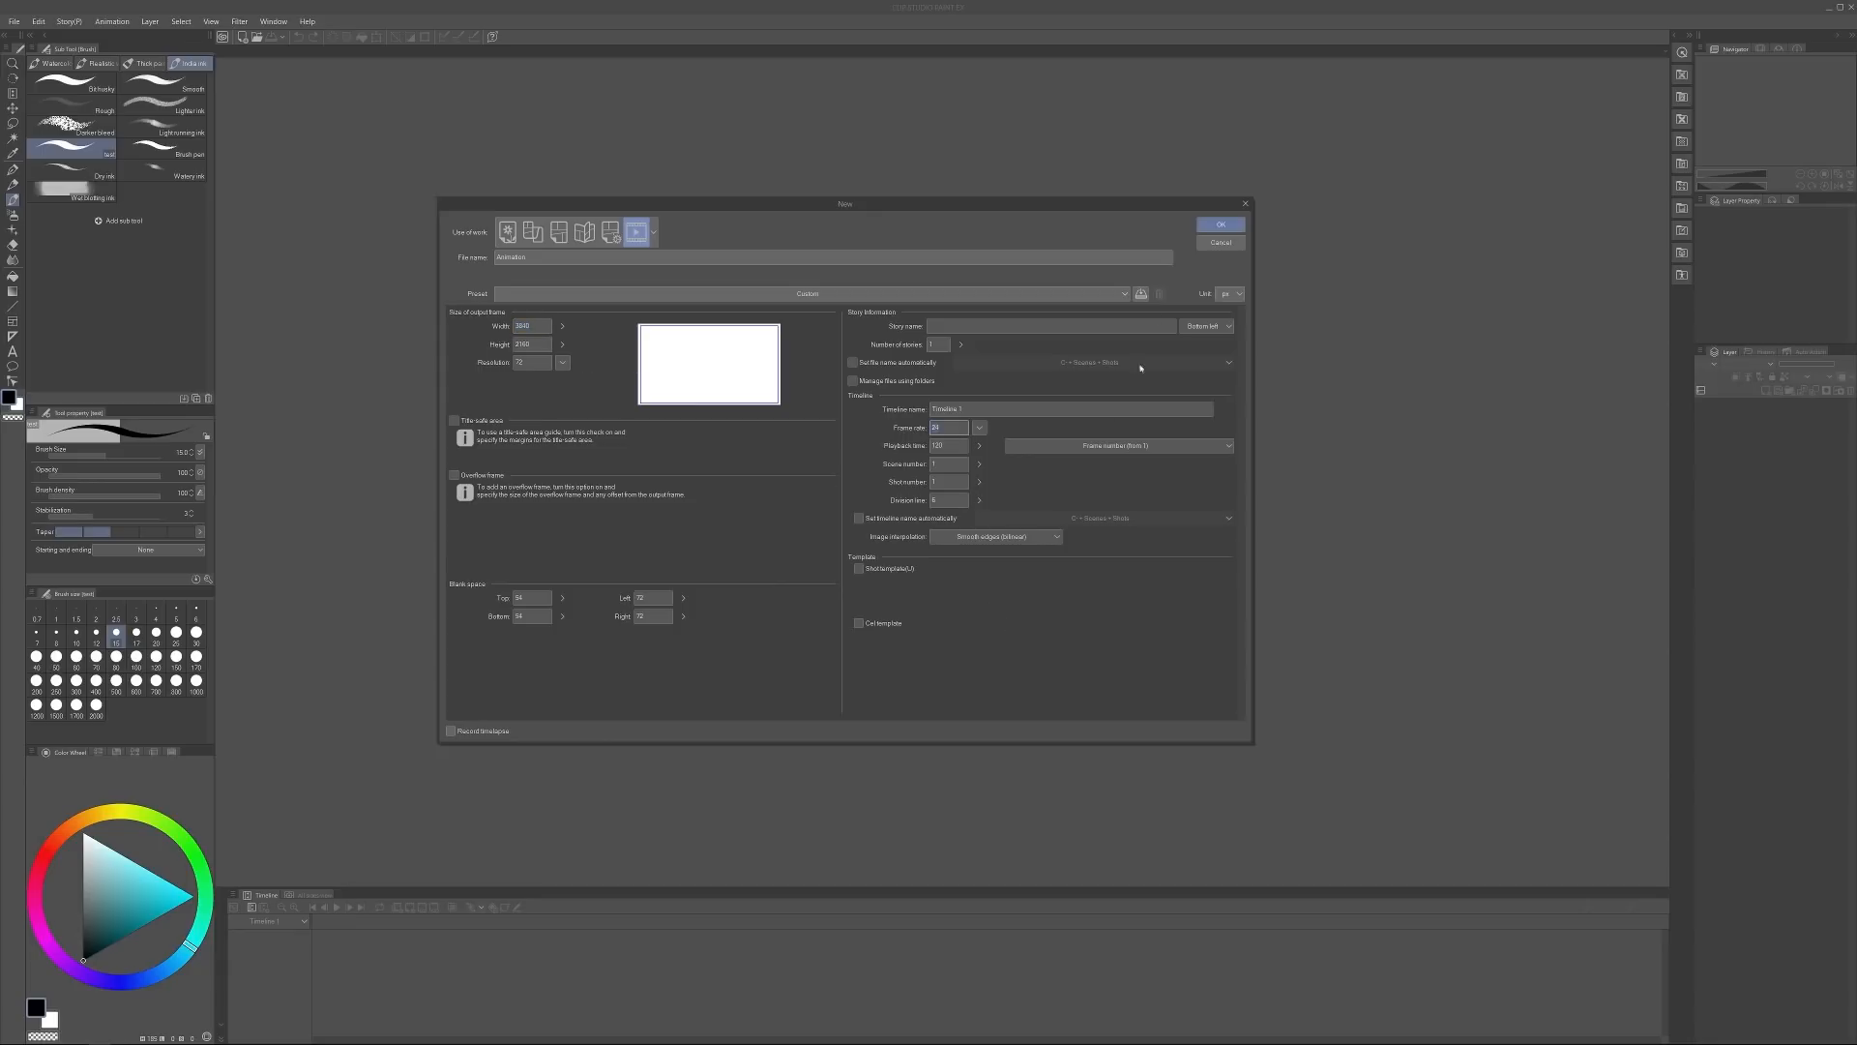
{"action": "left_click", "coordinate": [1219, 225]}
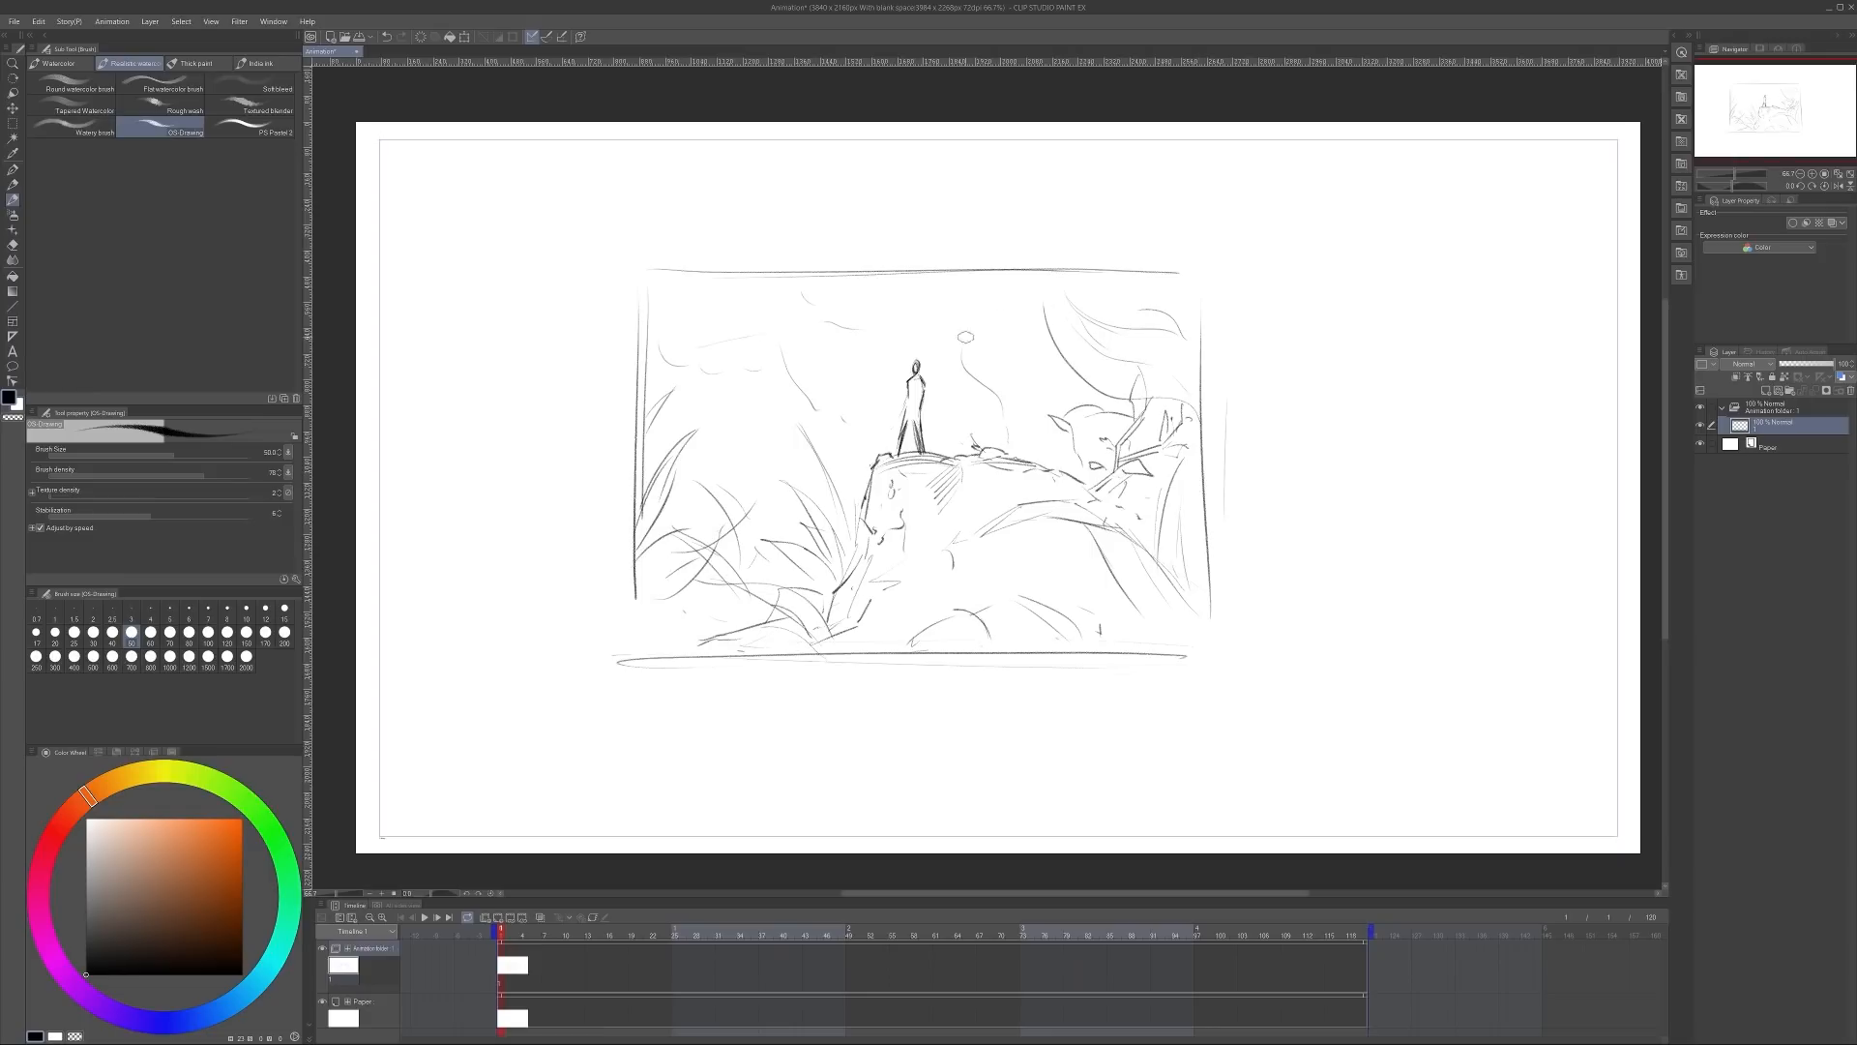
Scale the cleaner girl sketch with Transform (Ctrl+T) to fit the rough figure
{"action": "key", "text": "Ctrl+T"}
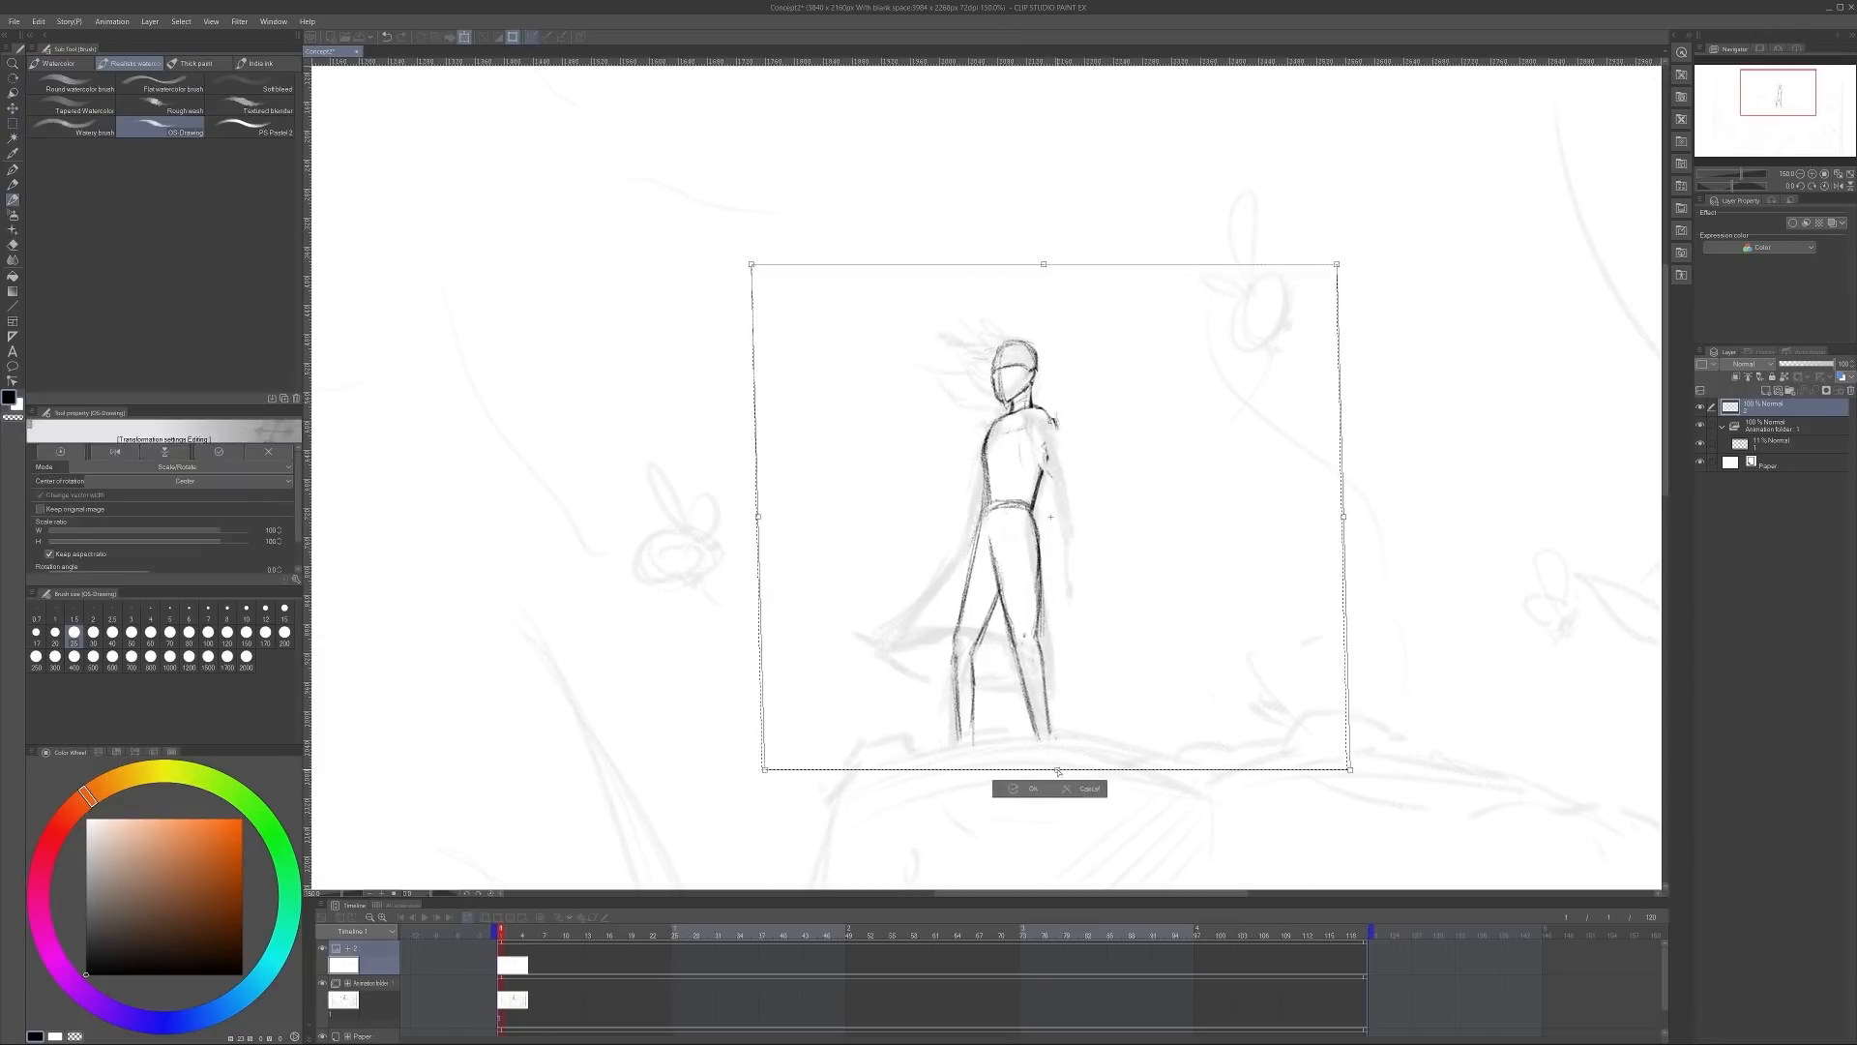
Redraw the girl with wind-blown hair and a flowing skirt, then sketch large leaves bottom right
{"action": "left_click", "coordinate": [1027, 788]}
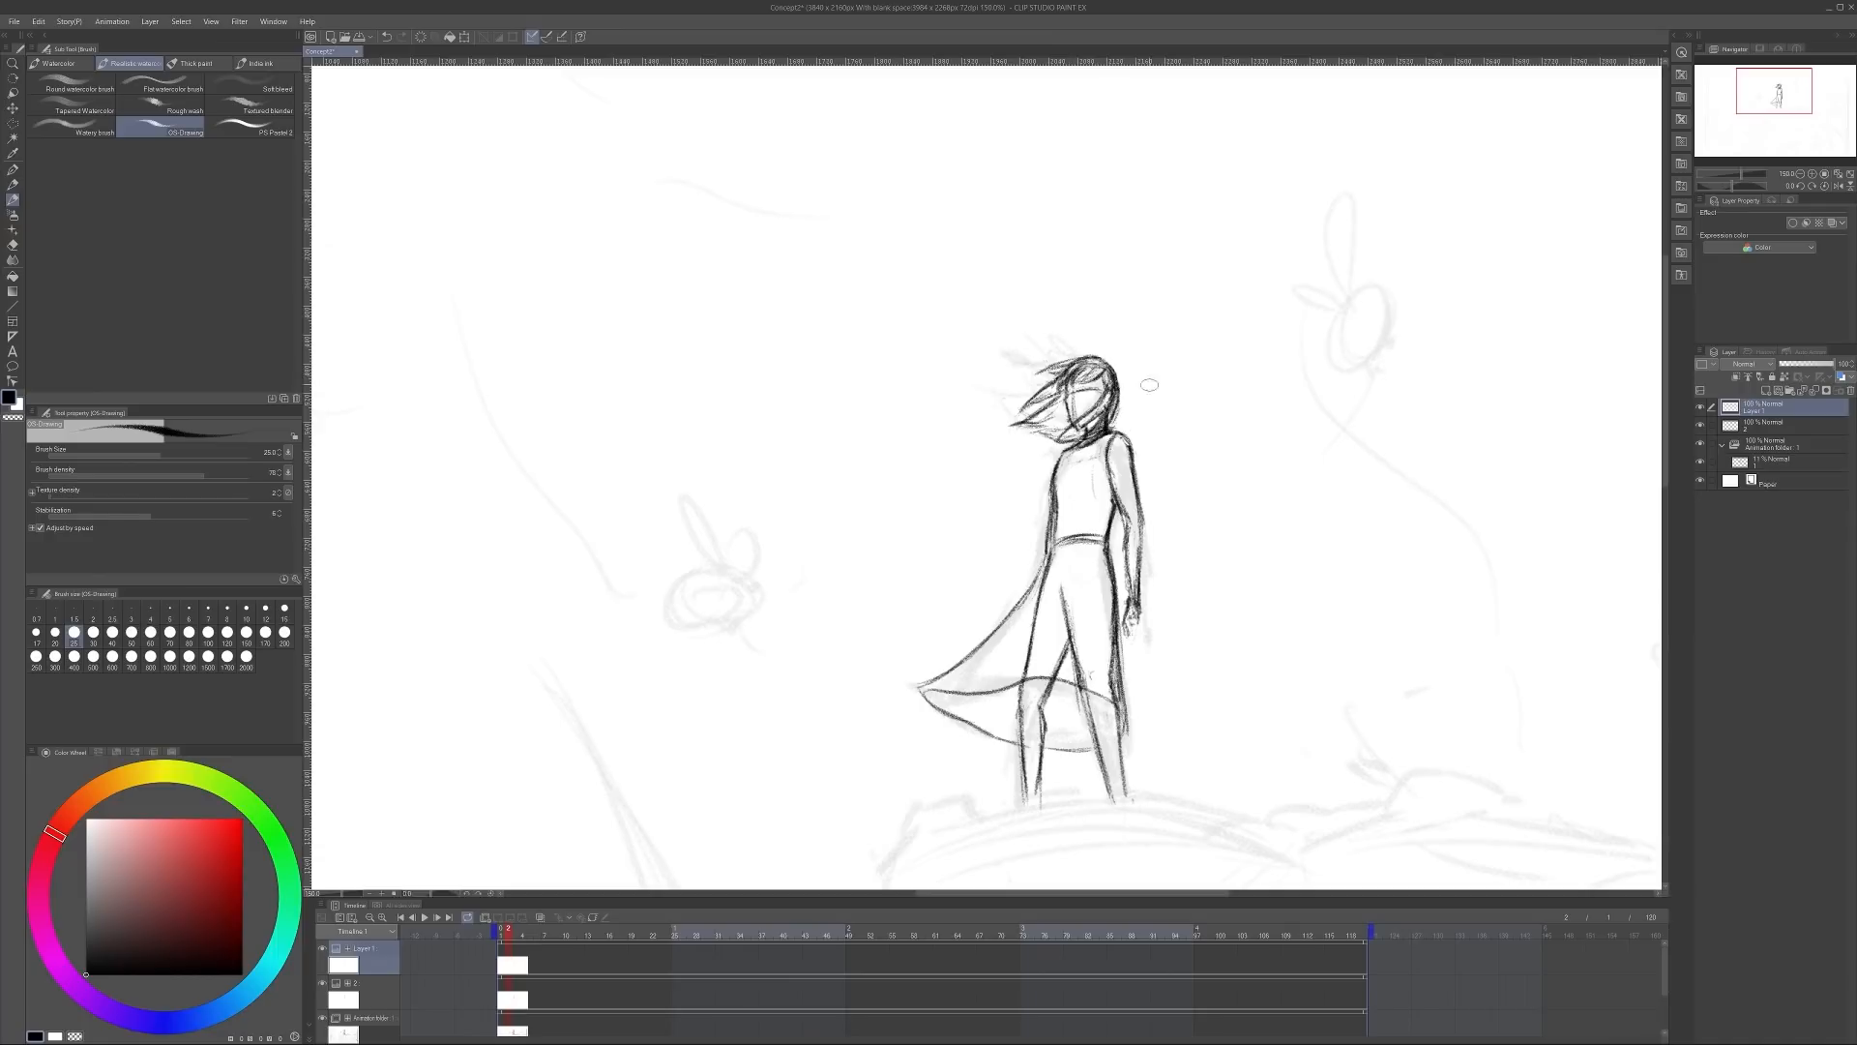
{"action": "scroll", "scroll_direction": "down", "scroll_amount": 3}
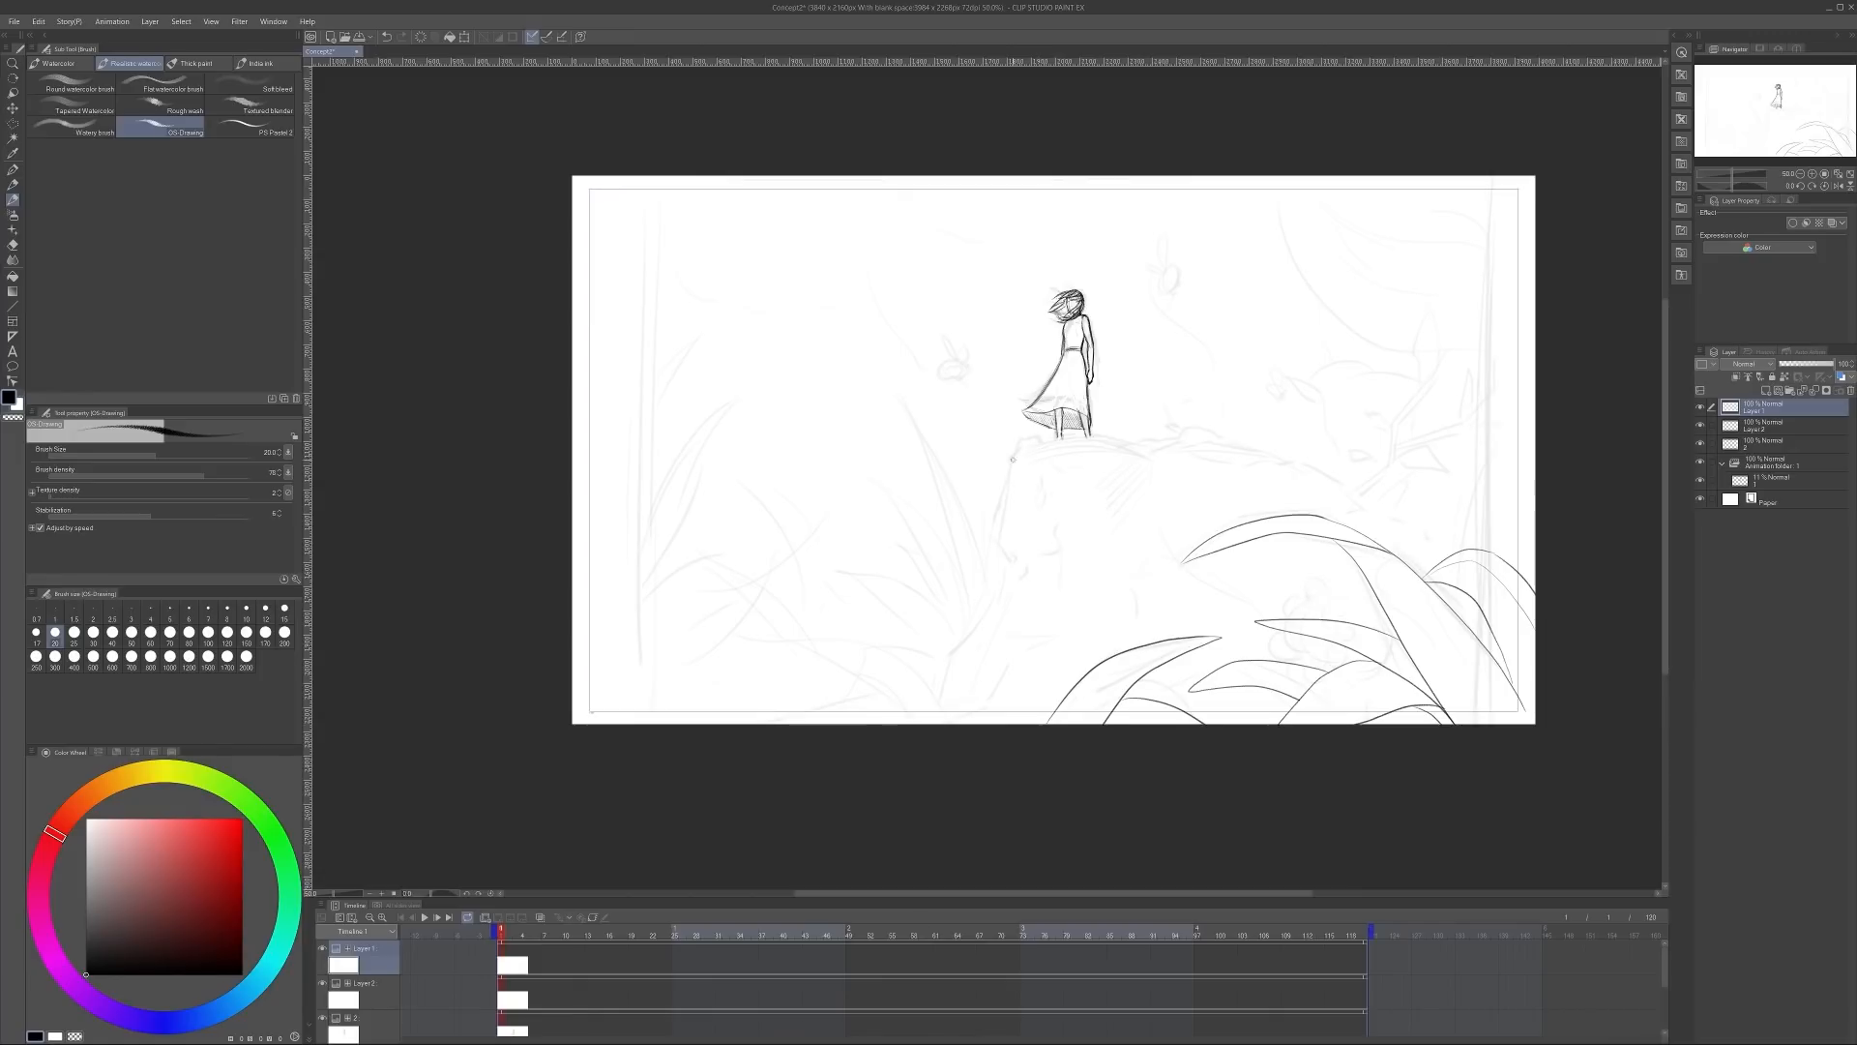
Sketch foreground leaves and a leafy sprout, then refine the girl's face and hair
{"action": "scroll", "scroll_direction": "up", "scroll_amount": 3}
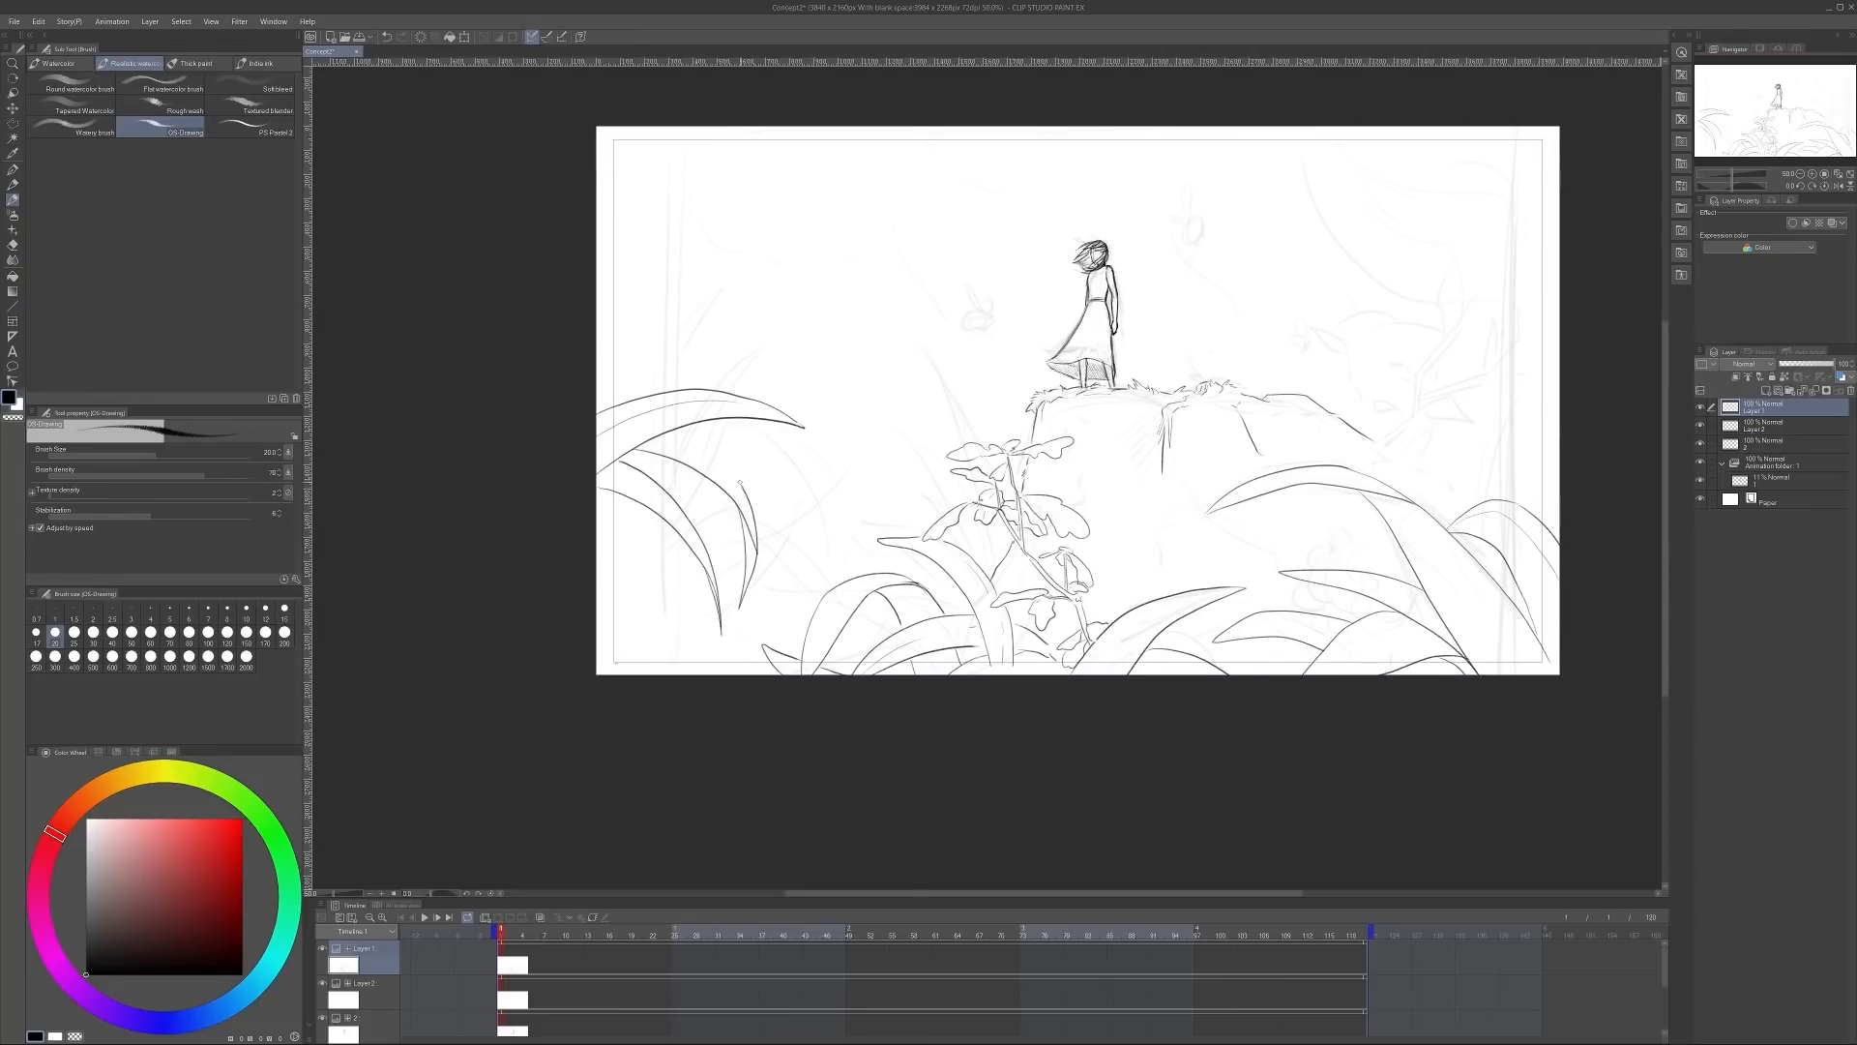
{"action": "left_click", "coordinate": [13, 87]}
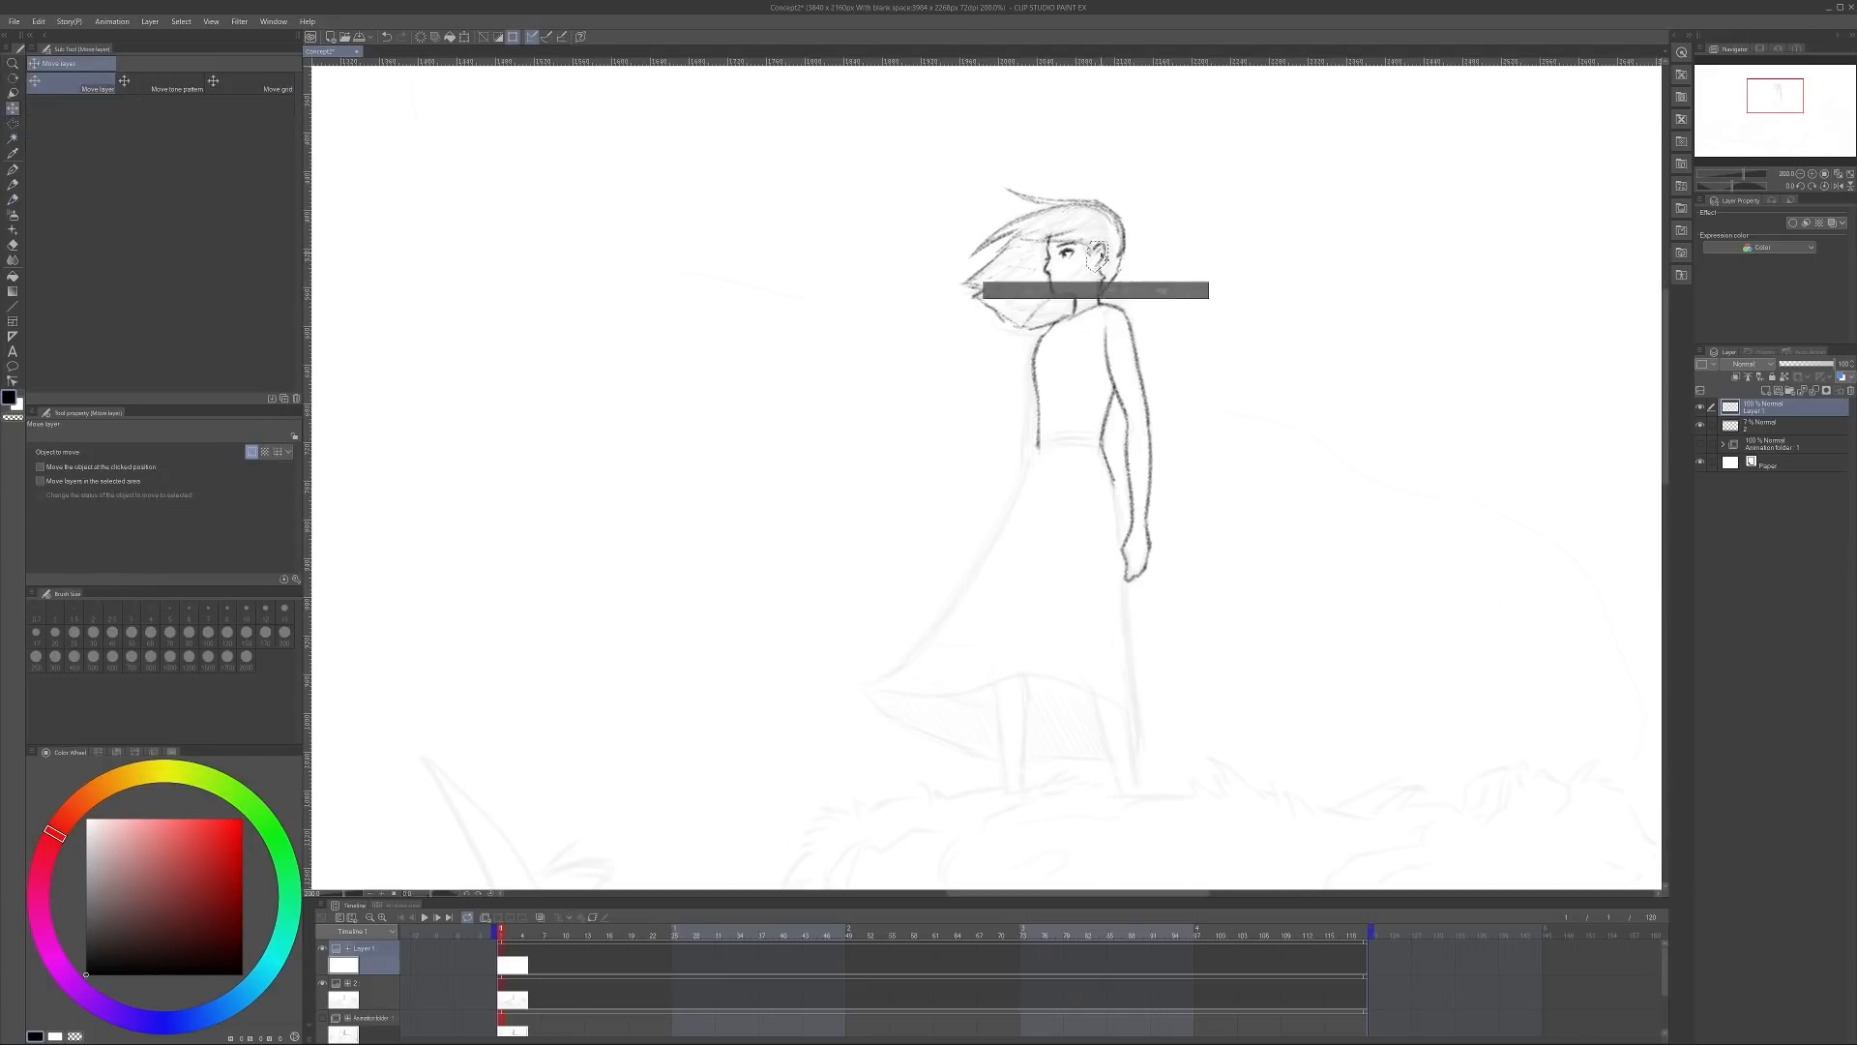
Block in misty green foliage, a brown stump and dark green leaves on a paint layer
{"action": "left_click", "coordinate": [13, 151]}
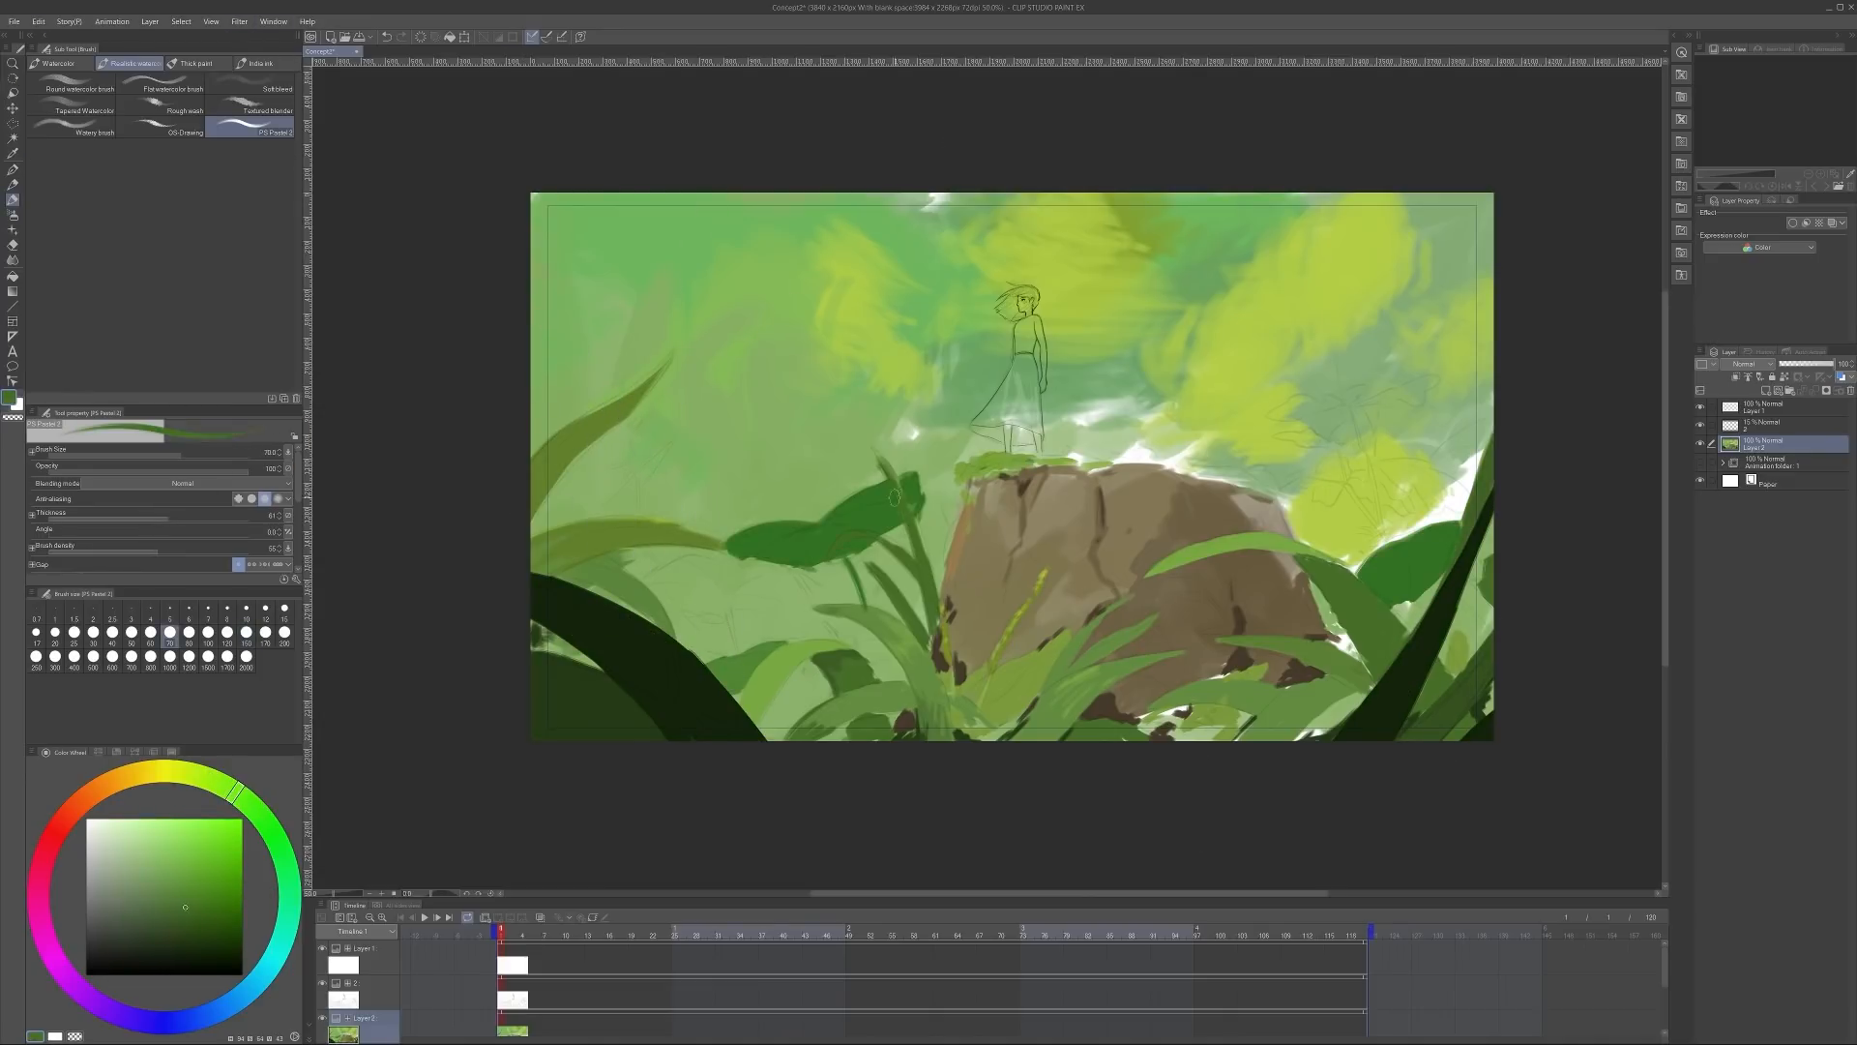
Paint yellow flower blobs at upper right and dark grass blades around the rock with painterly brushes
{"action": "left_click", "coordinate": [112, 776]}
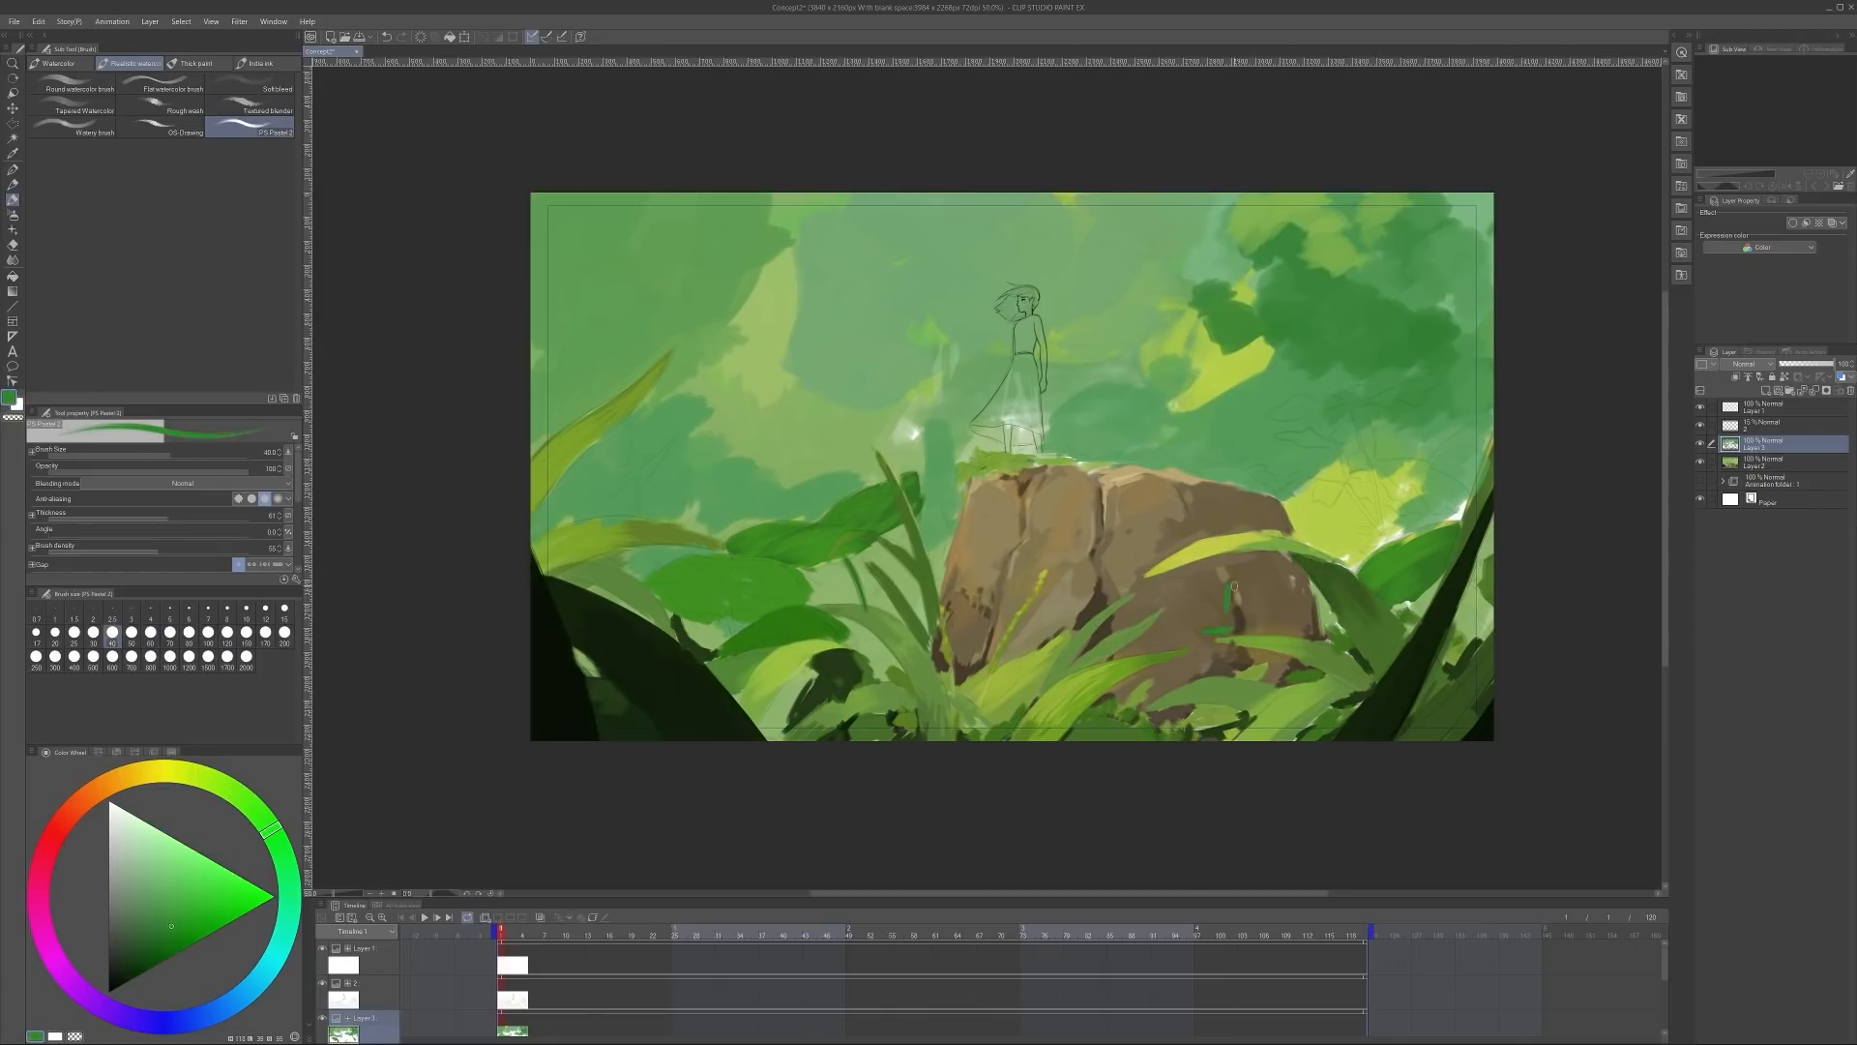
{"action": "left_click", "coordinate": [192, 62]}
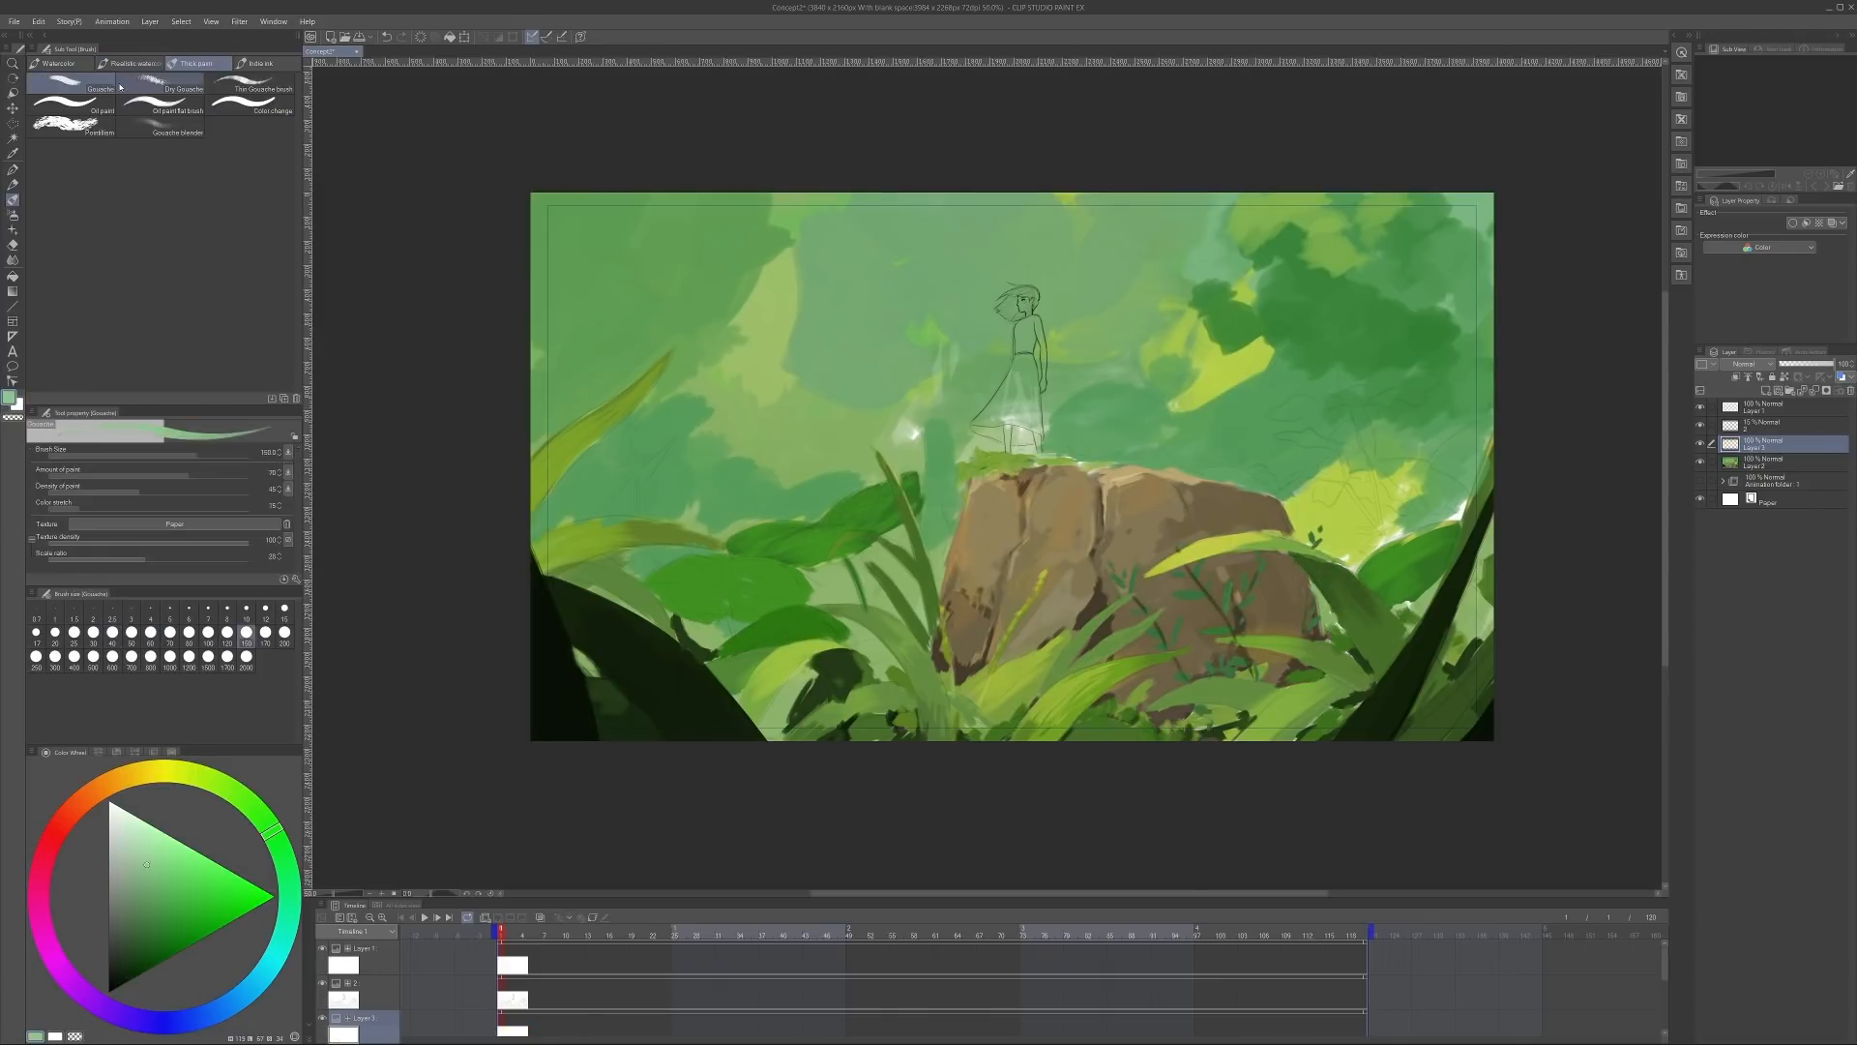
{"action": "left_click", "coordinate": [257, 61]}
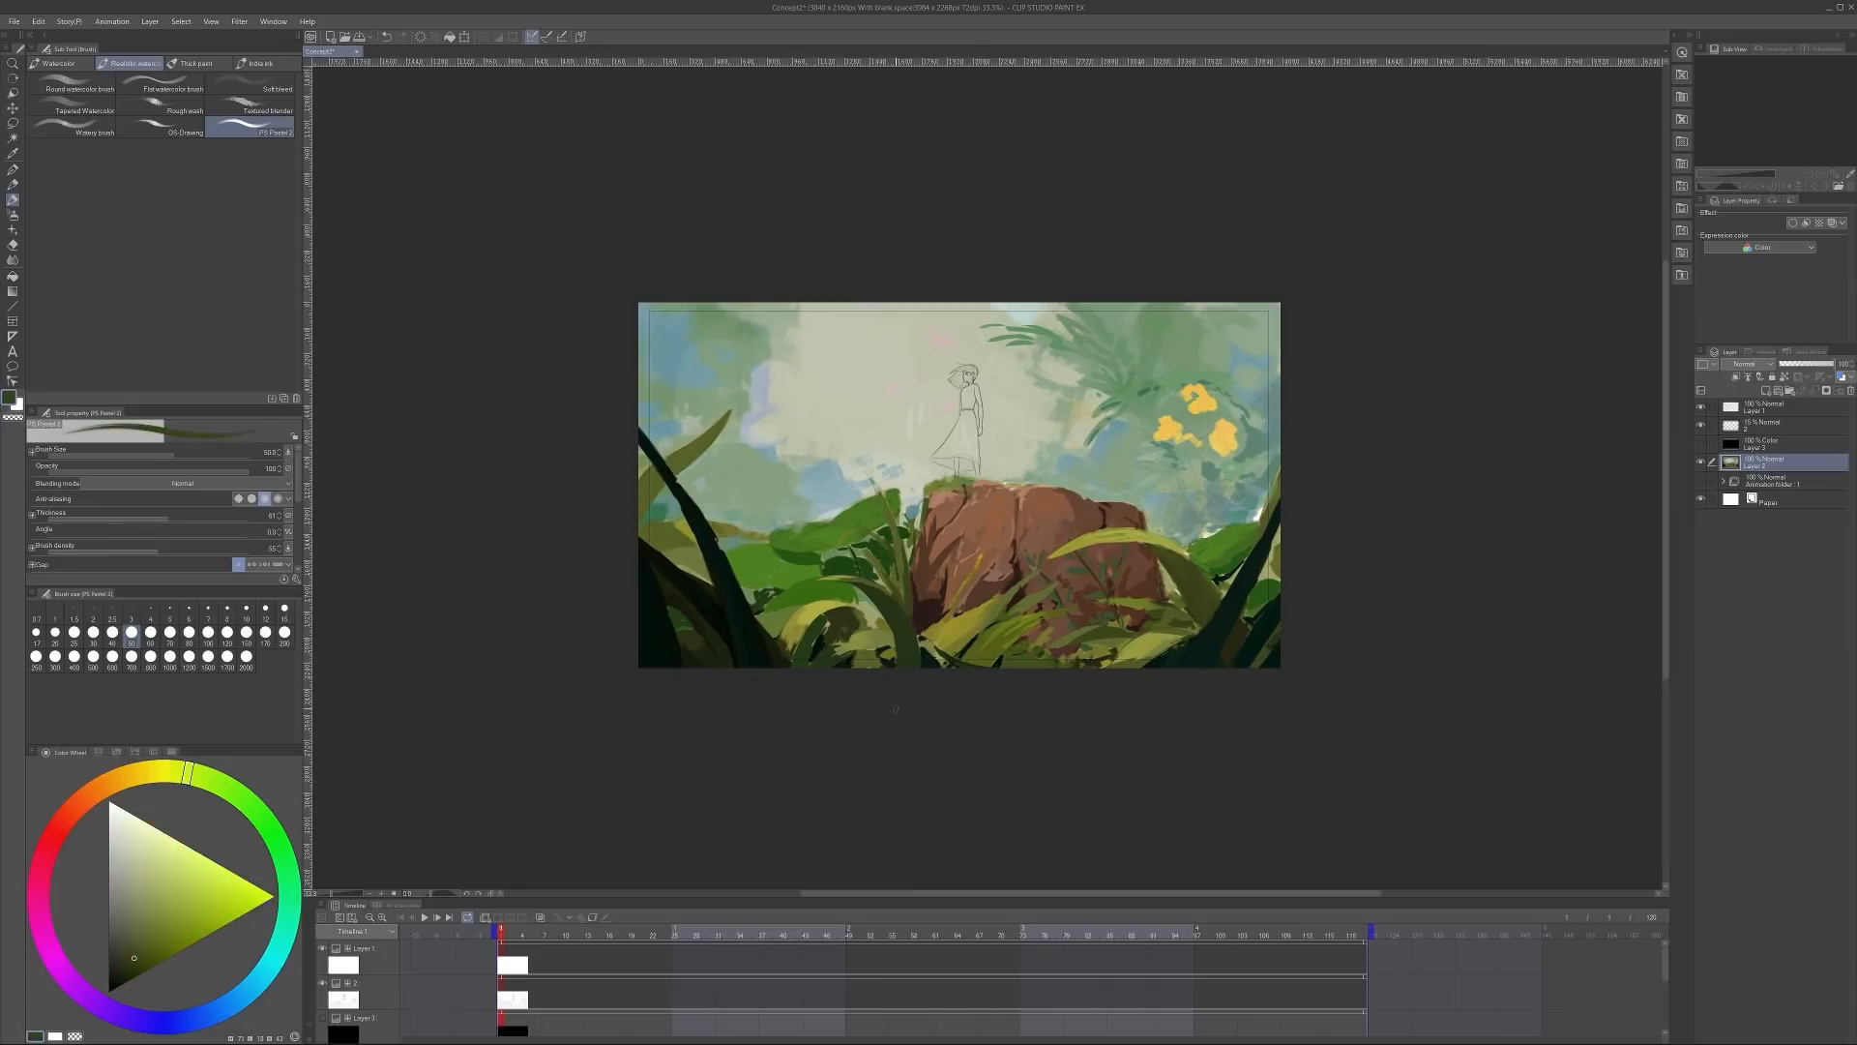
Paint flower stems and leaves in yellow and green, and an orange flower at left
{"action": "left_click", "coordinate": [250, 802]}
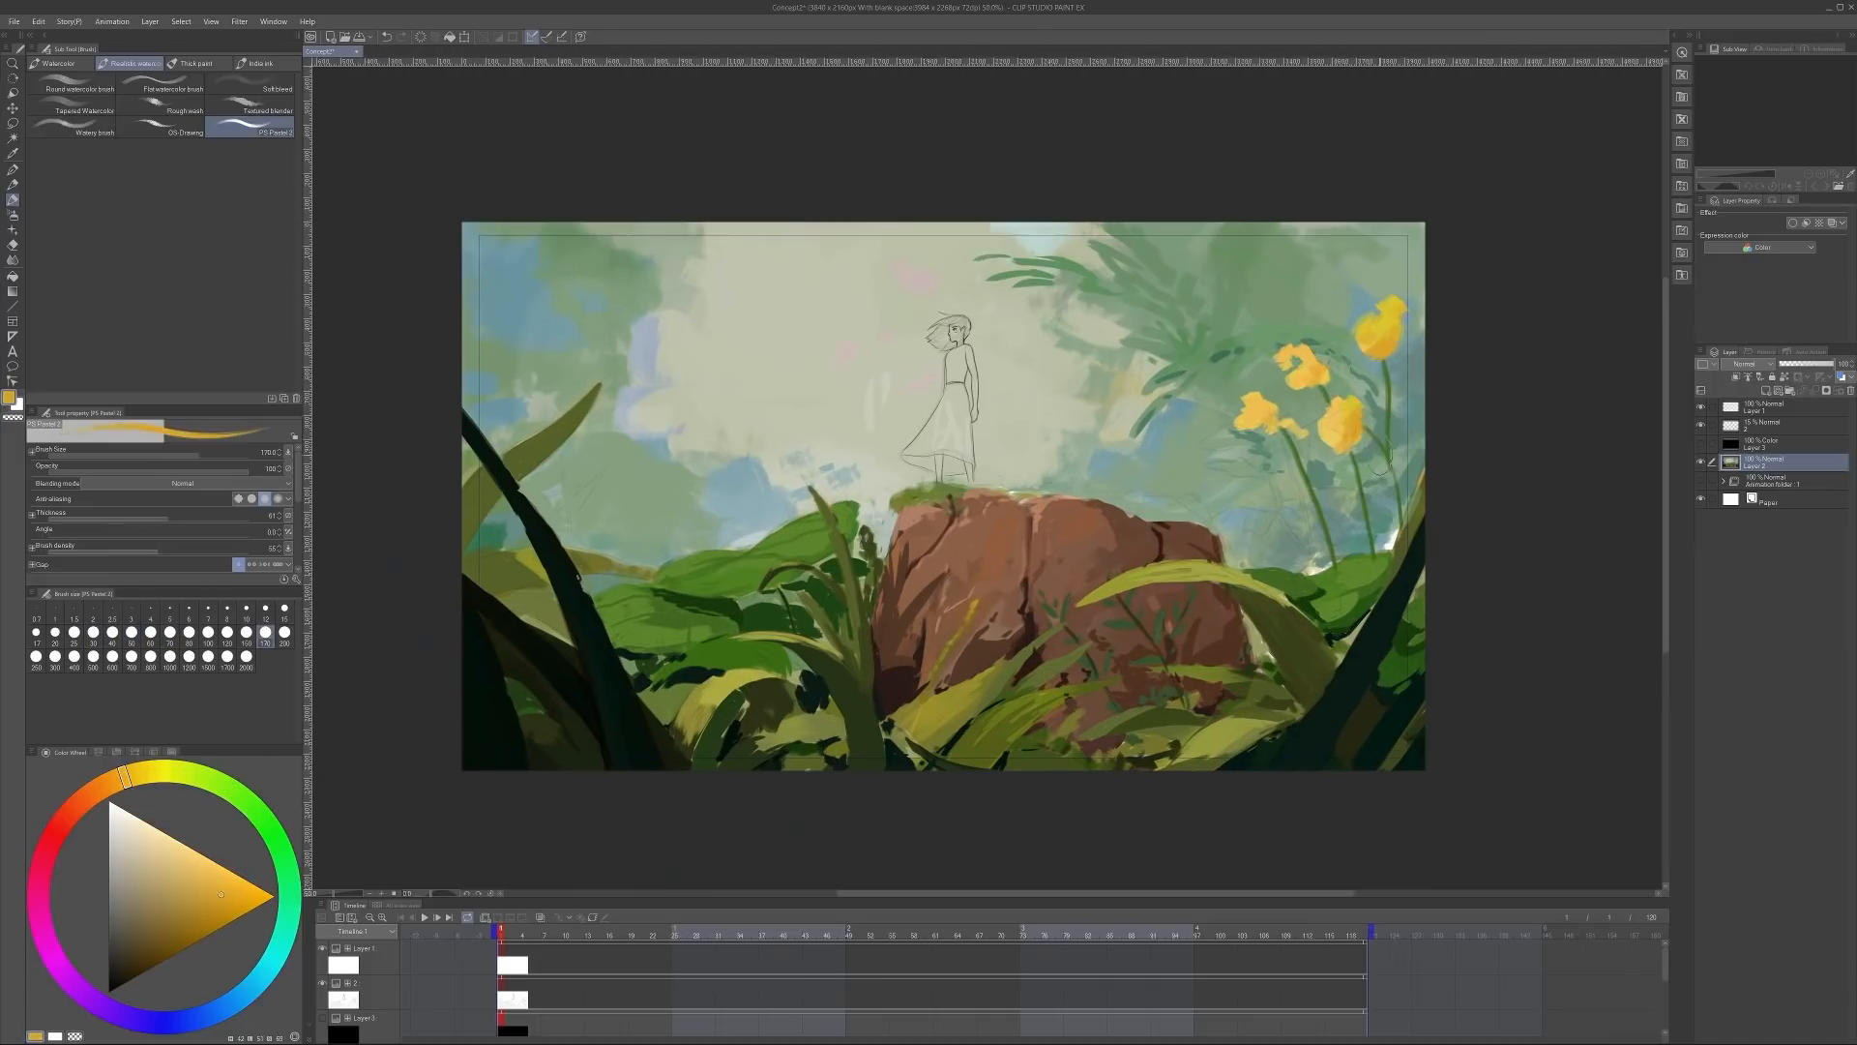
{"action": "left_click", "coordinate": [236, 805]}
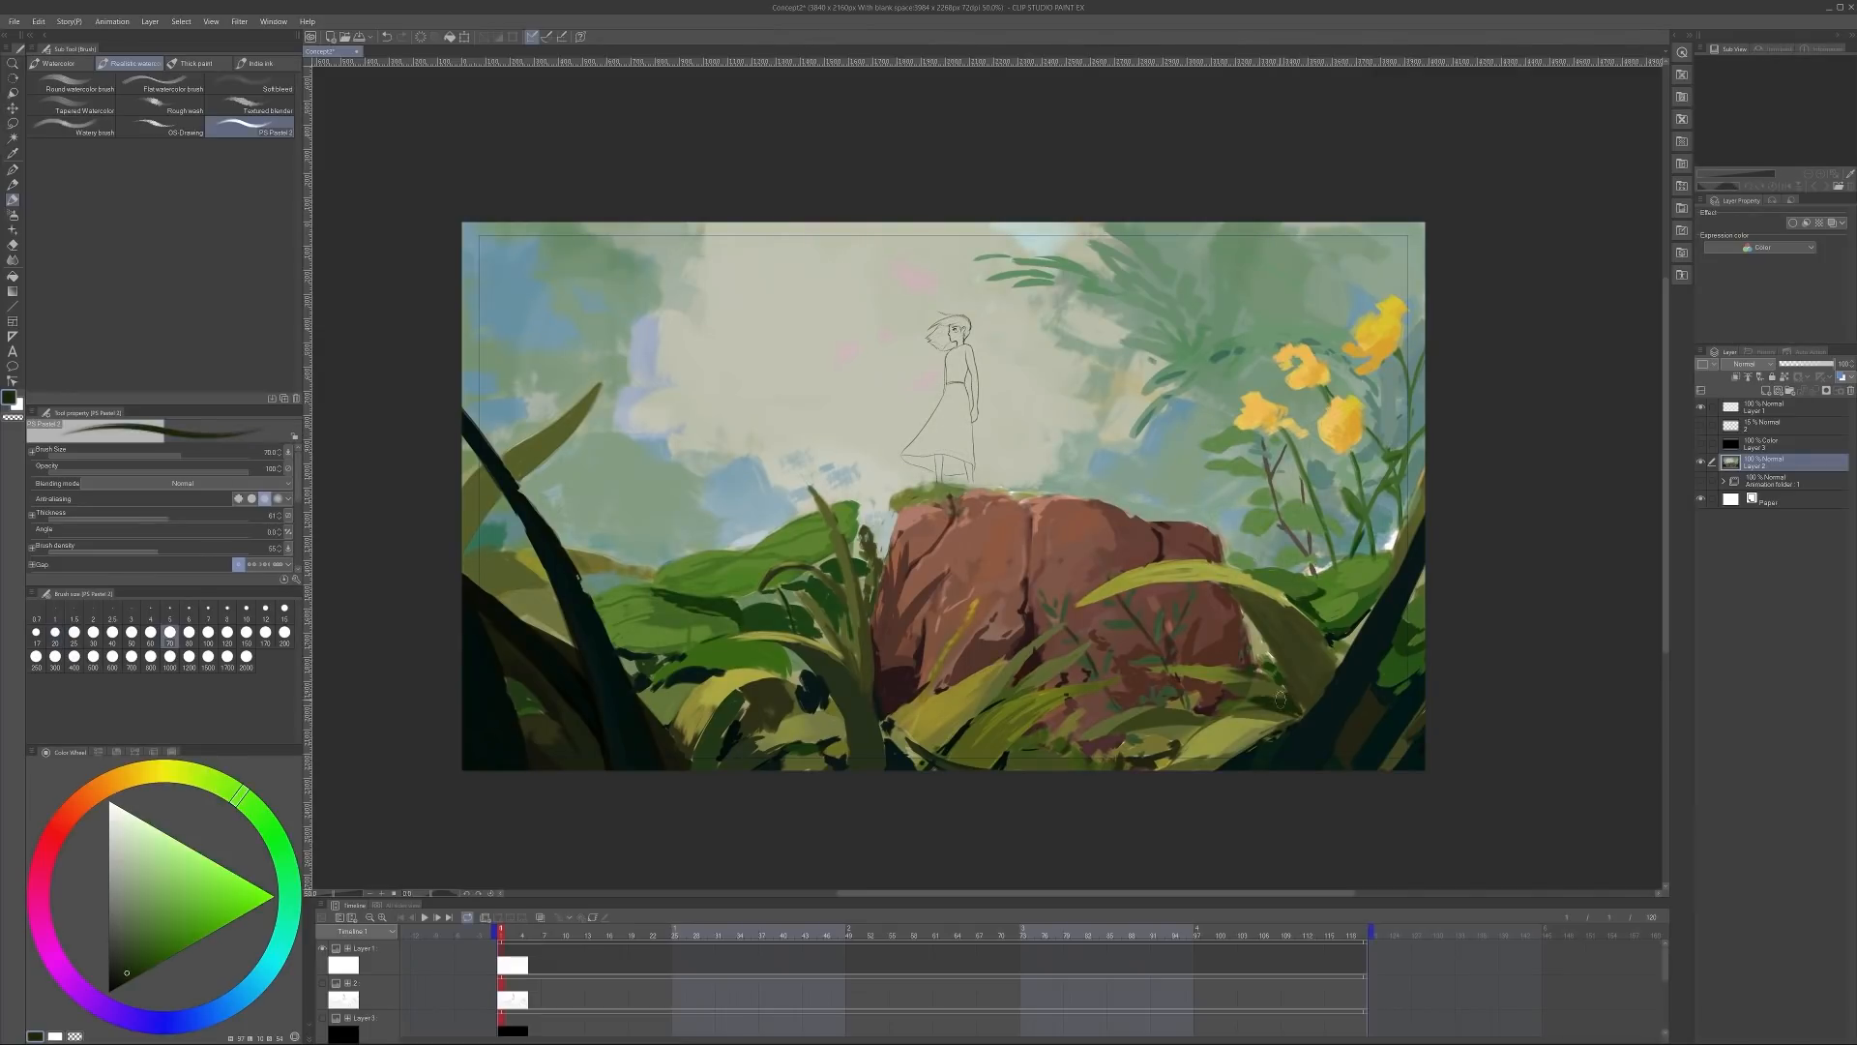
{"action": "left_click", "coordinate": [178, 772]}
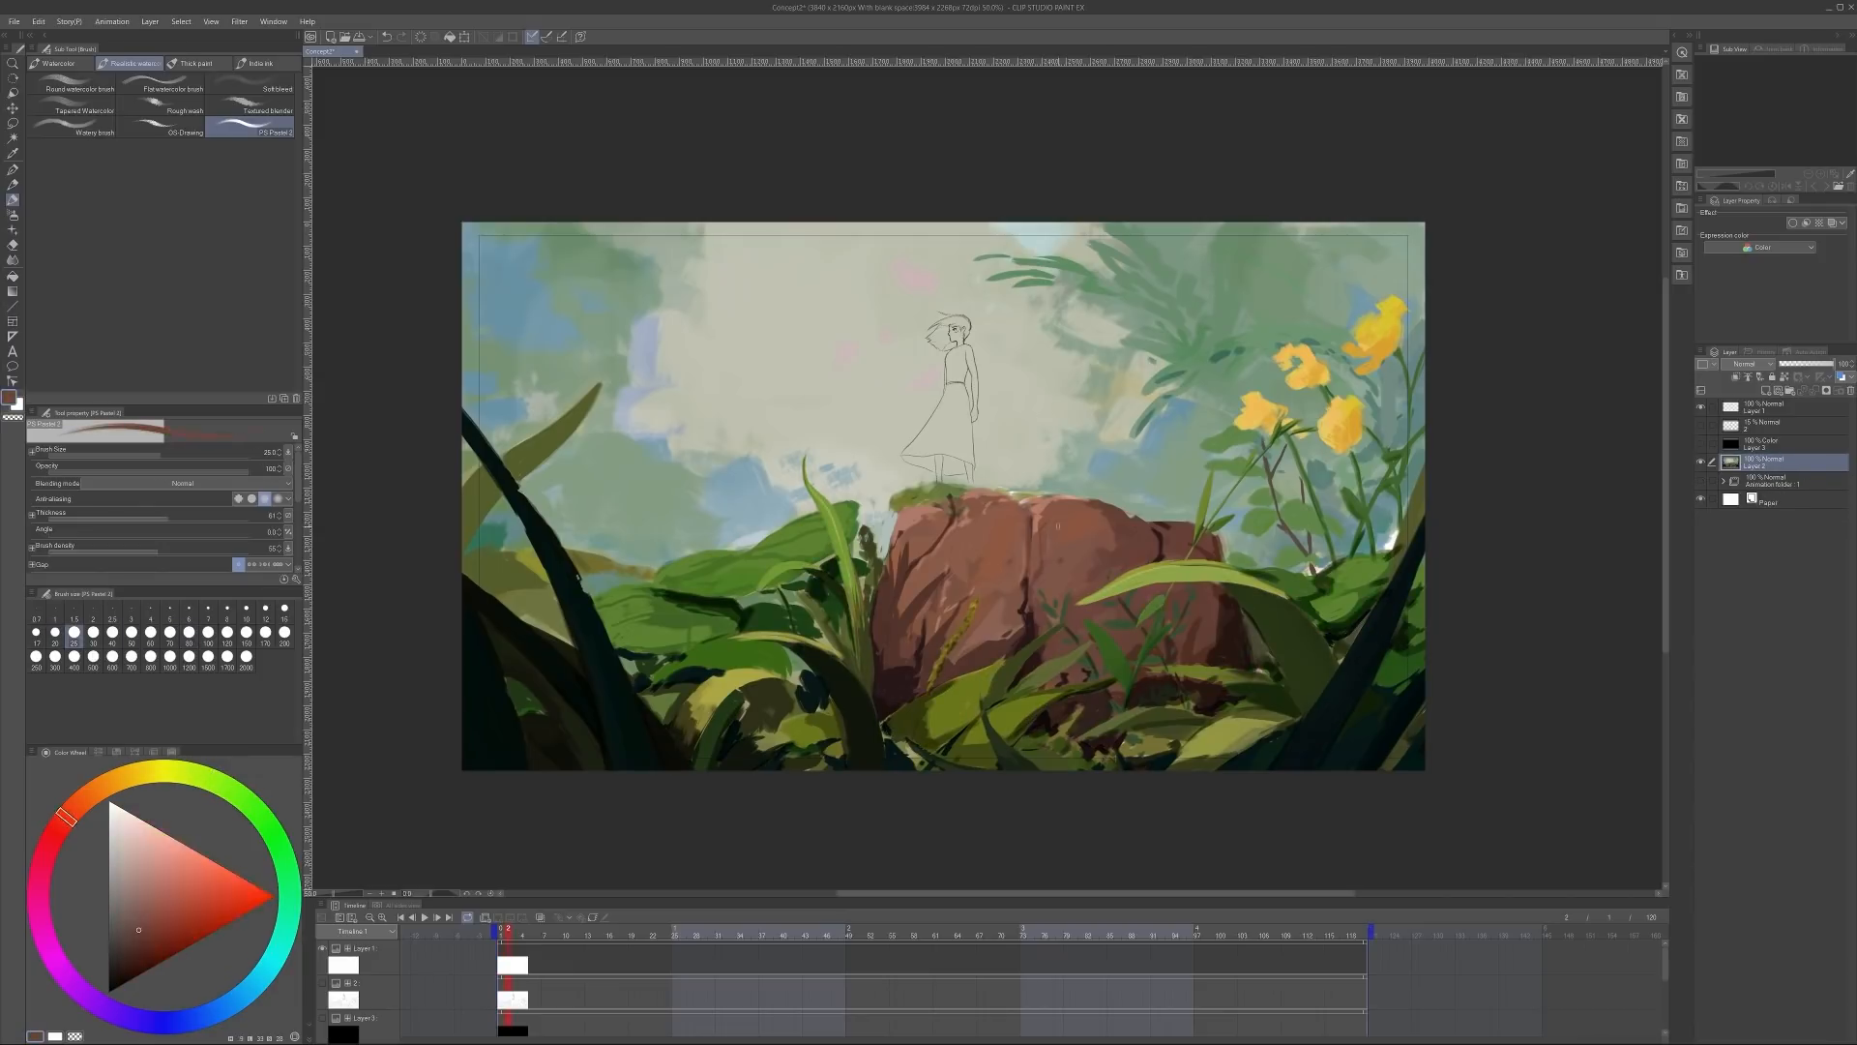
Add moss on the reddish-brown stump and detail the foreground leaves in green
{"action": "left_click", "coordinate": [215, 791]}
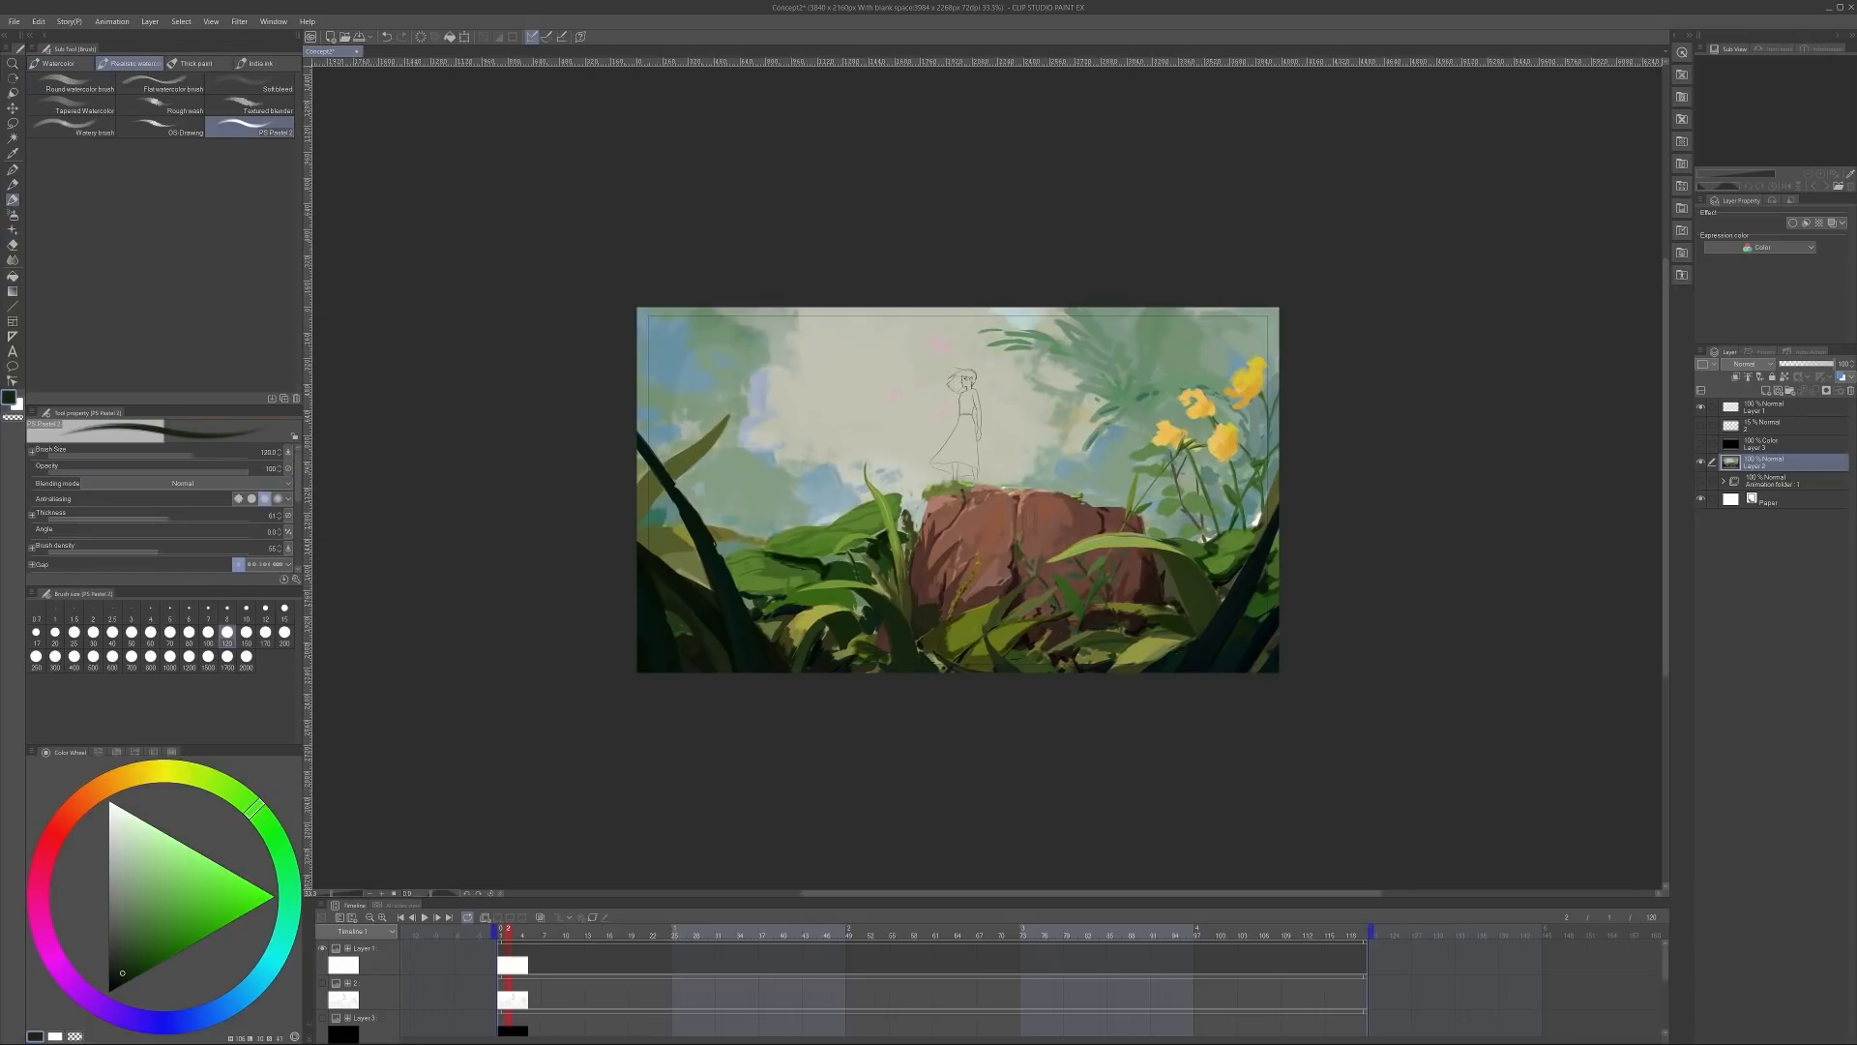
{"action": "left_click", "coordinate": [75, 802]}
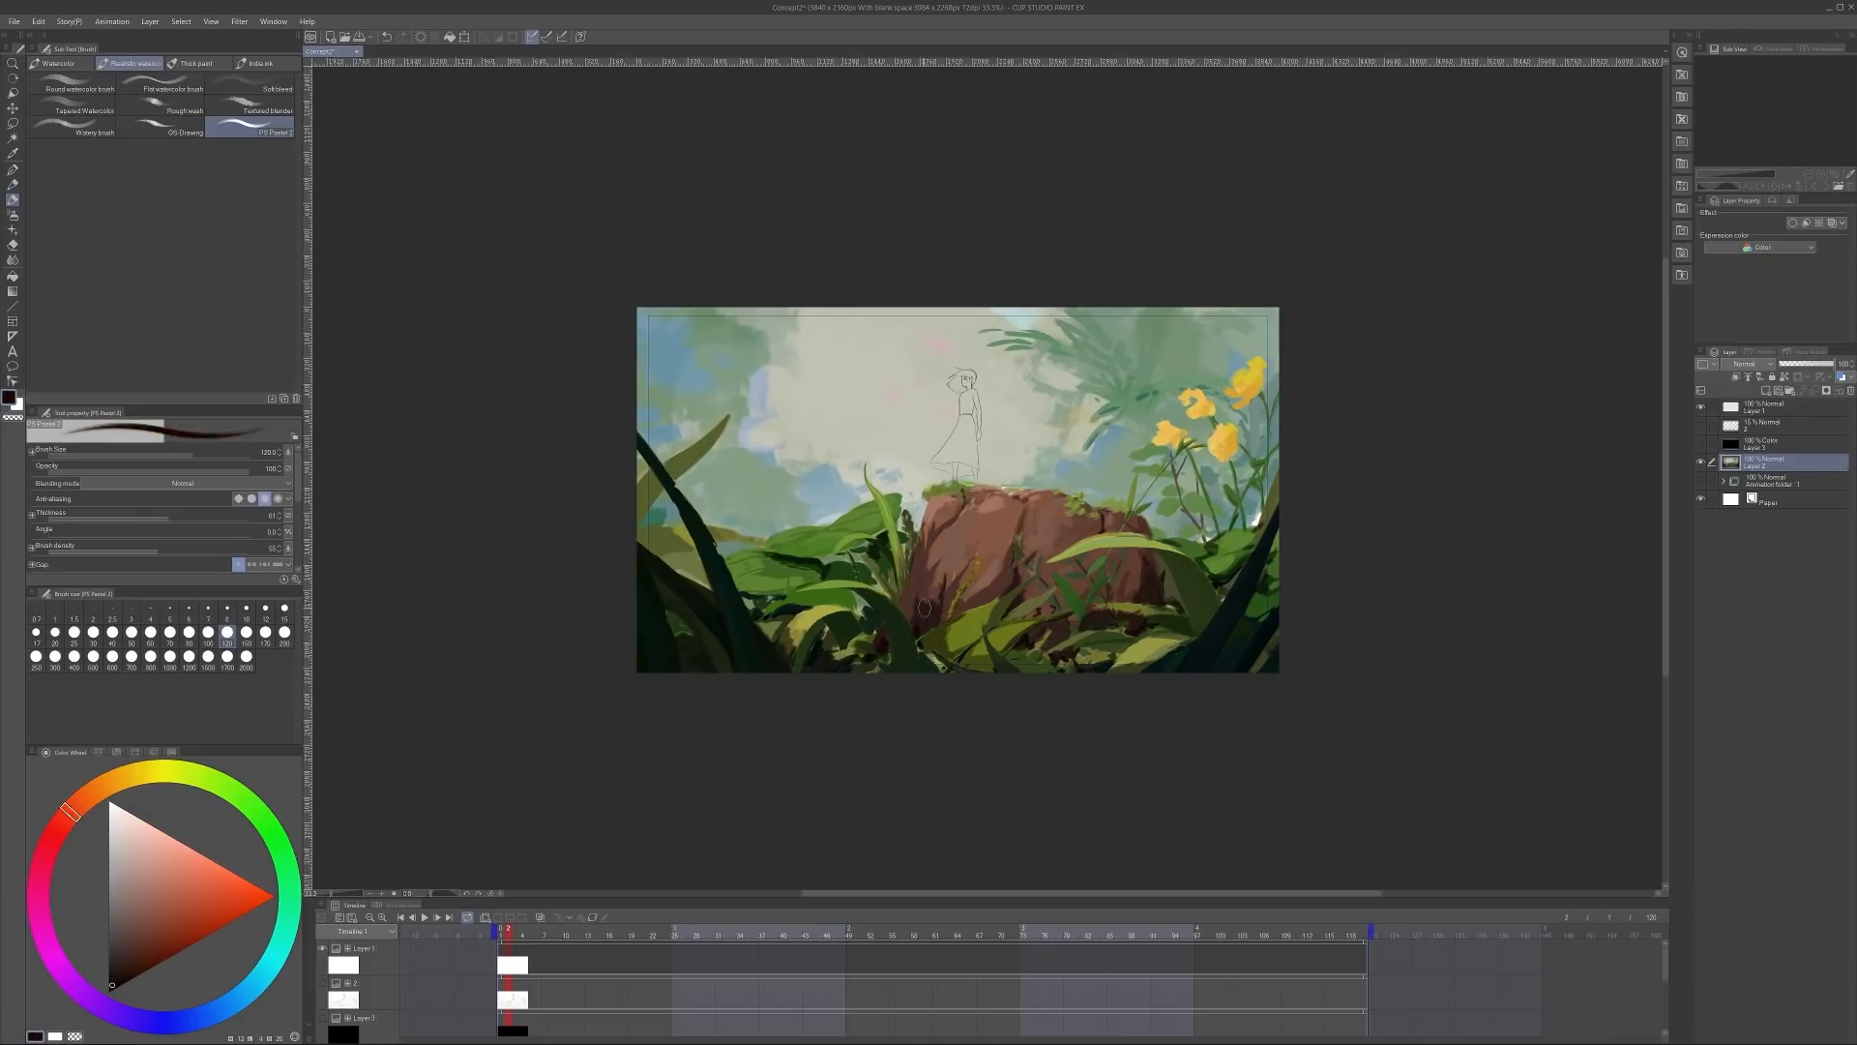
{"action": "left_click", "coordinate": [267, 817]}
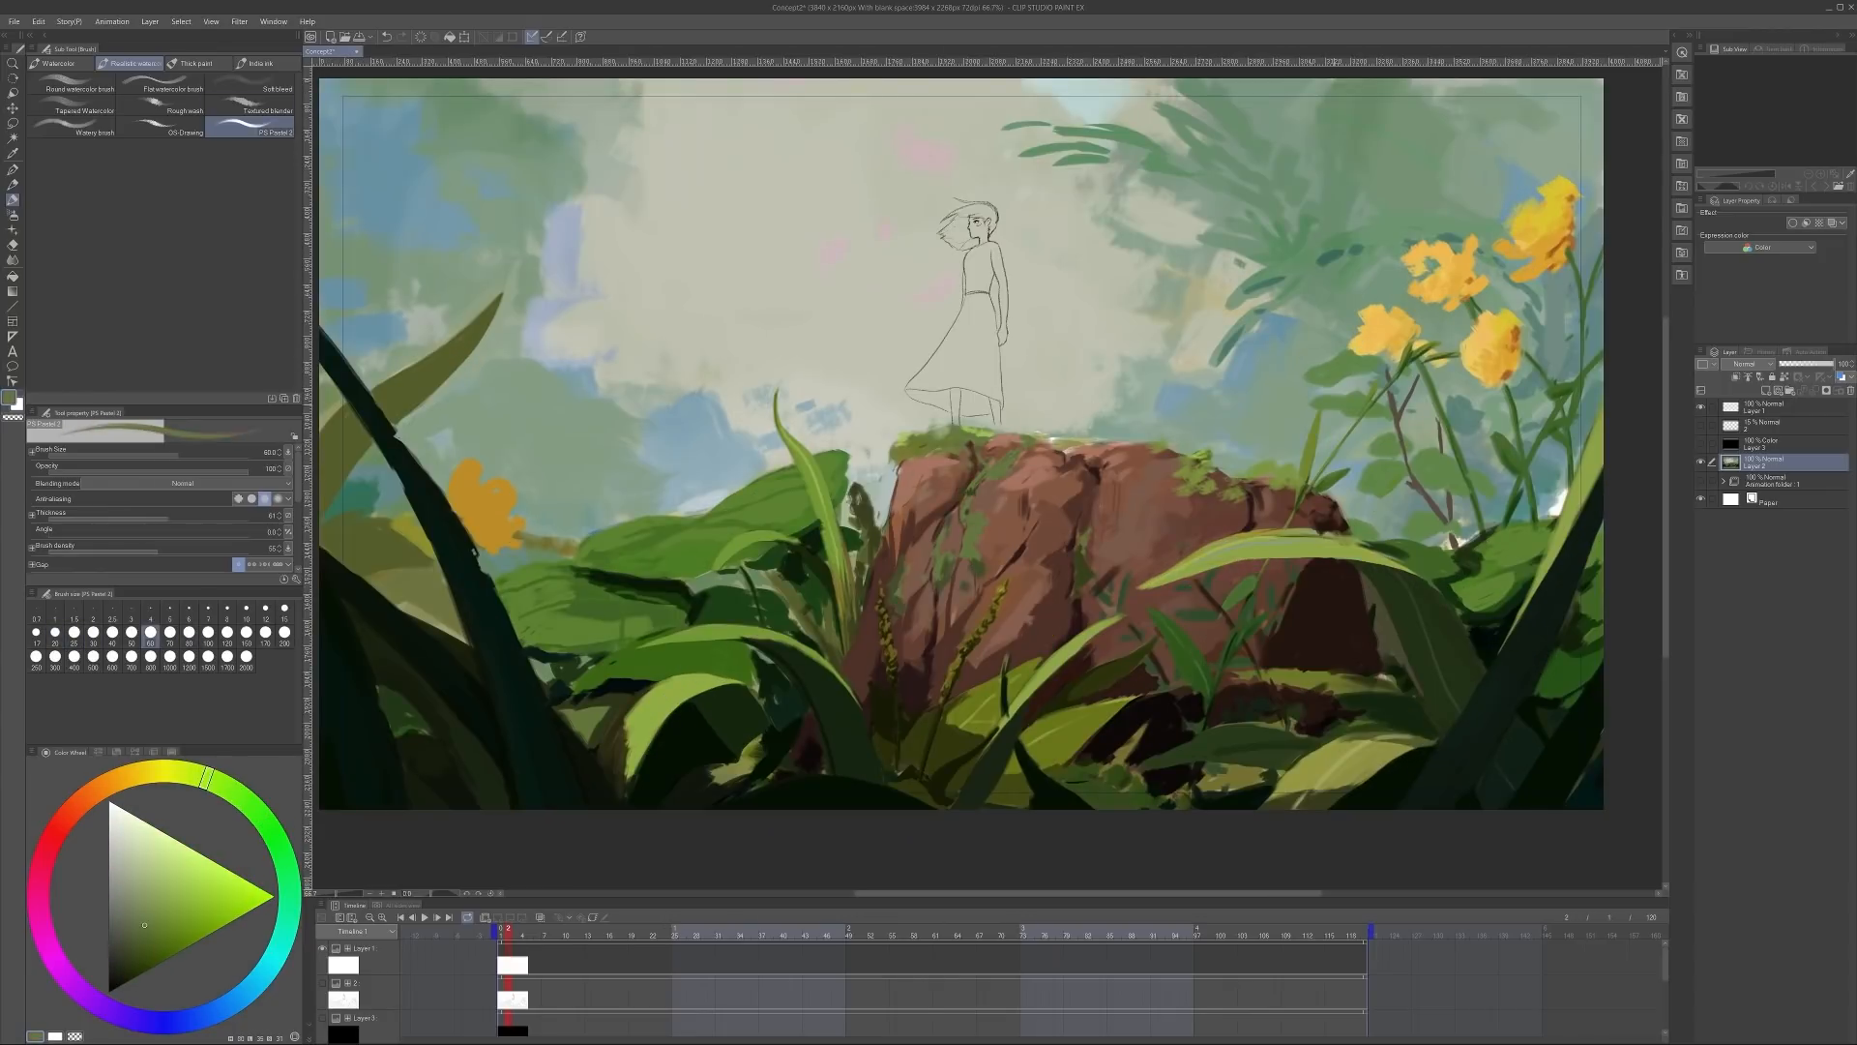
Paint green moss and bark grooves on the stump, then ink a cluster of tan mushrooms on its right
{"action": "left_click", "coordinate": [180, 132]}
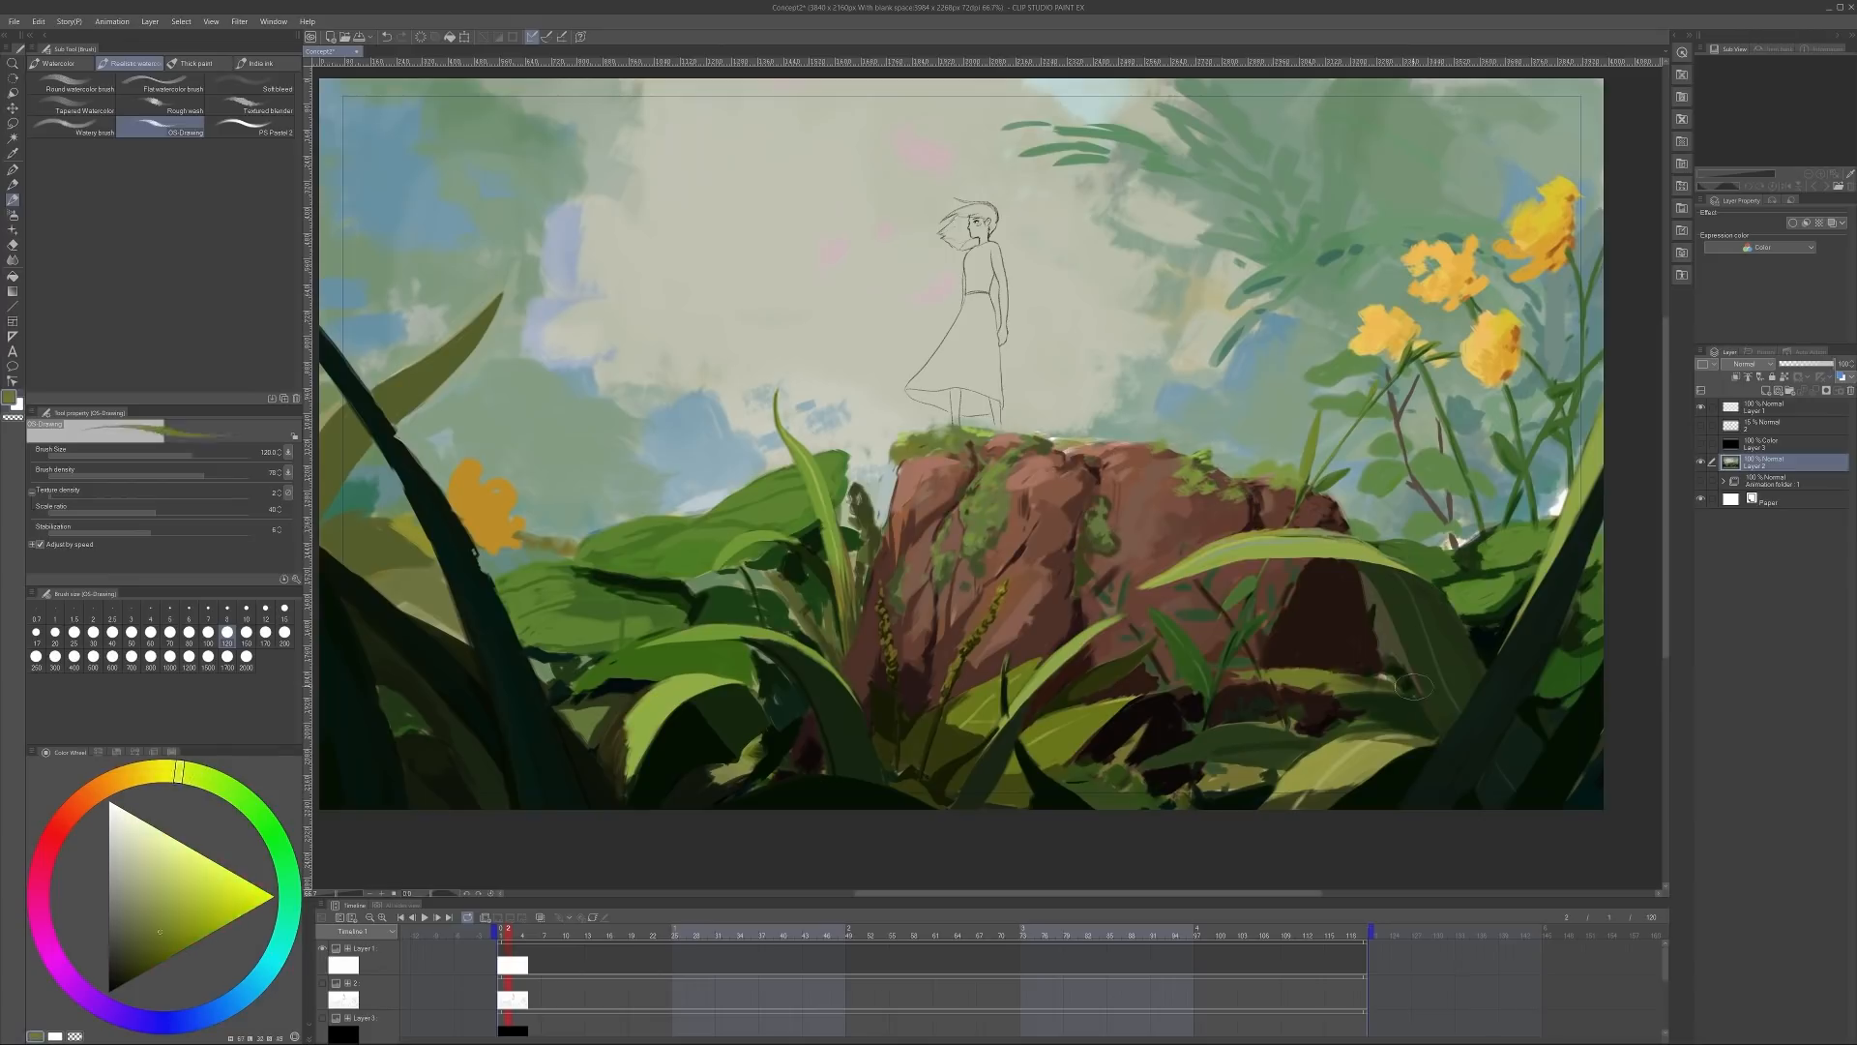
{"action": "left_click", "coordinate": [56, 836]}
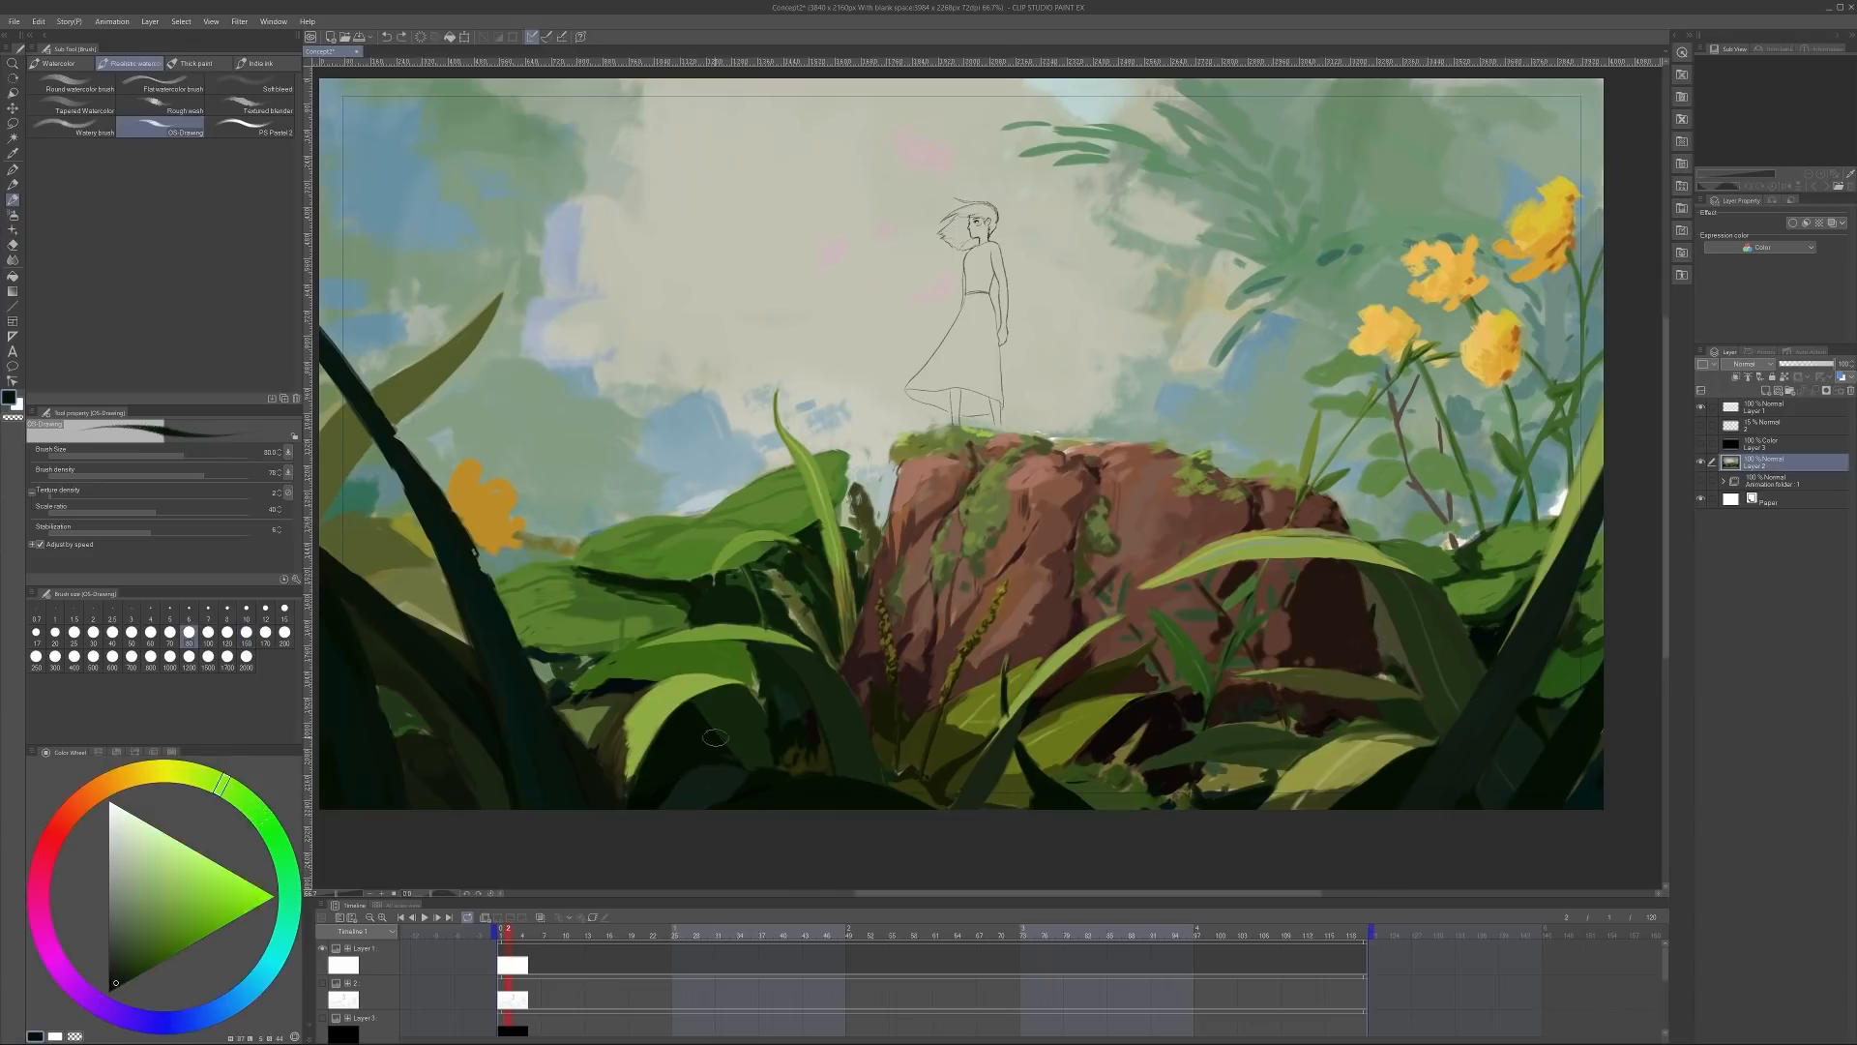
{"action": "left_click", "coordinate": [58, 62]}
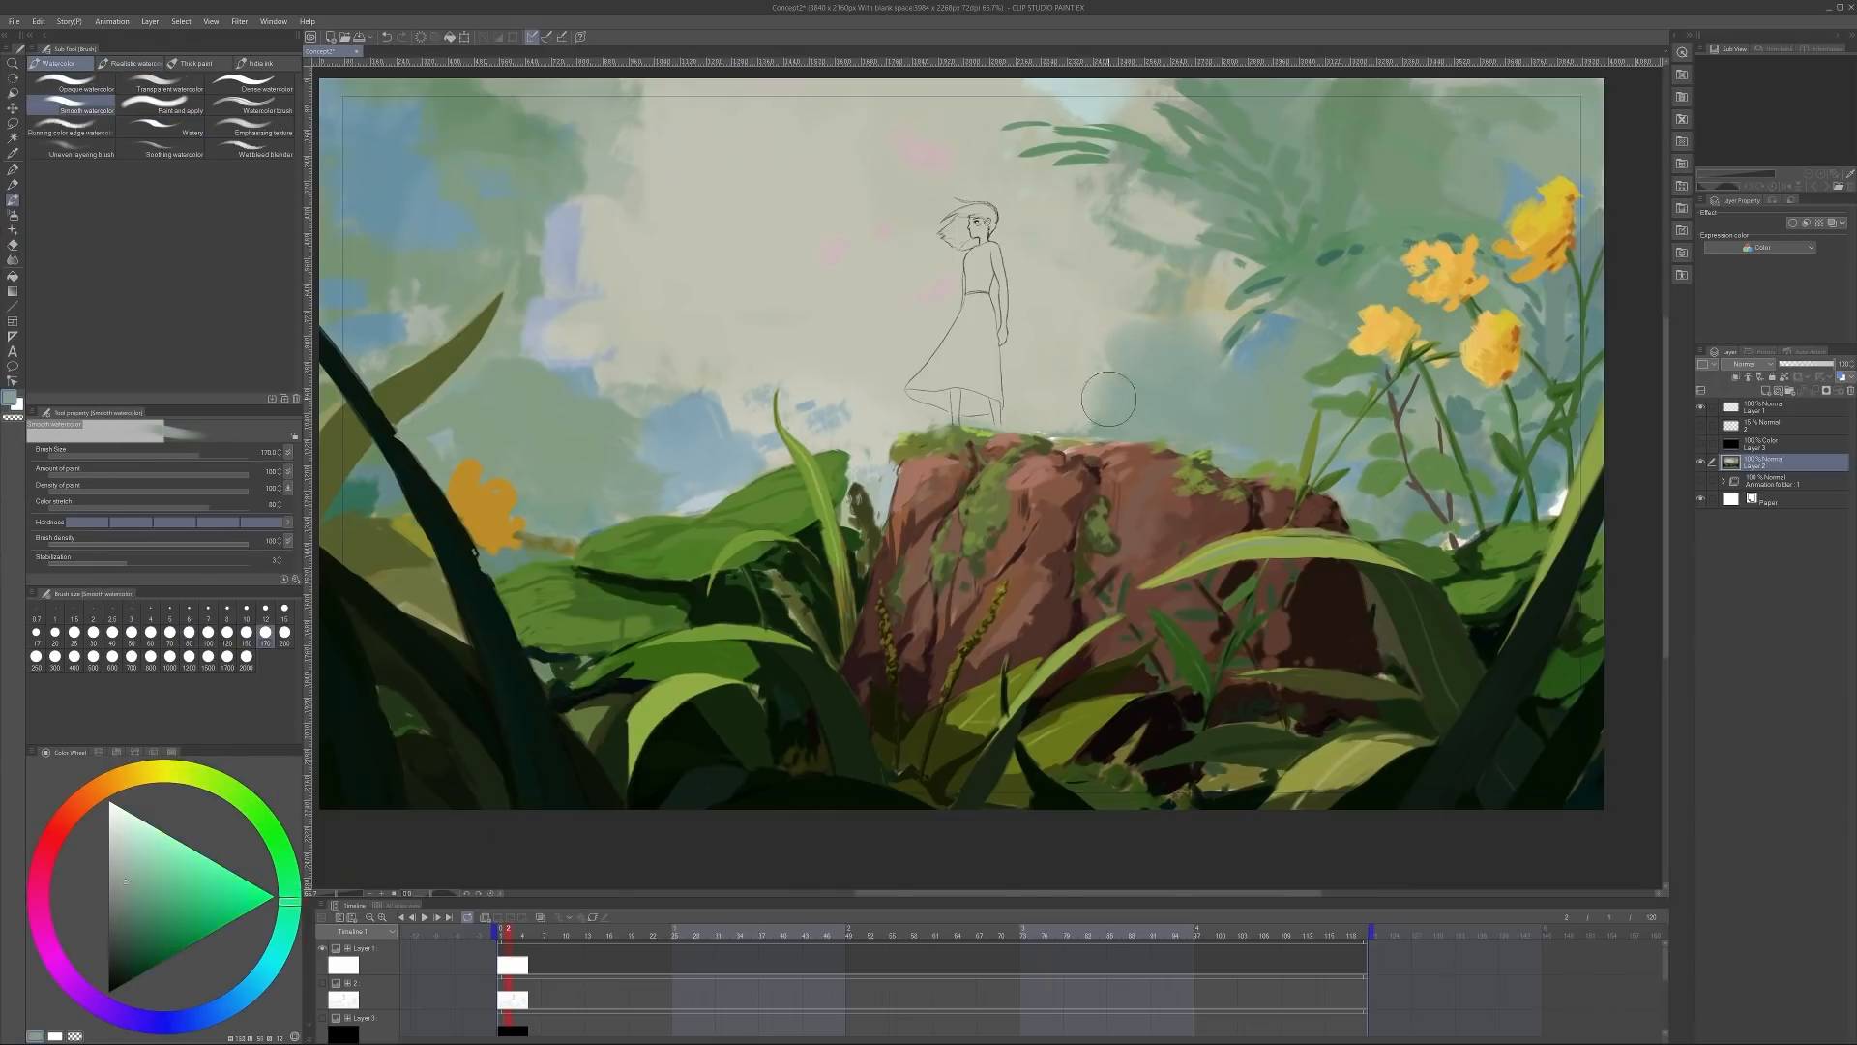
{"action": "left_click", "coordinate": [257, 62]}
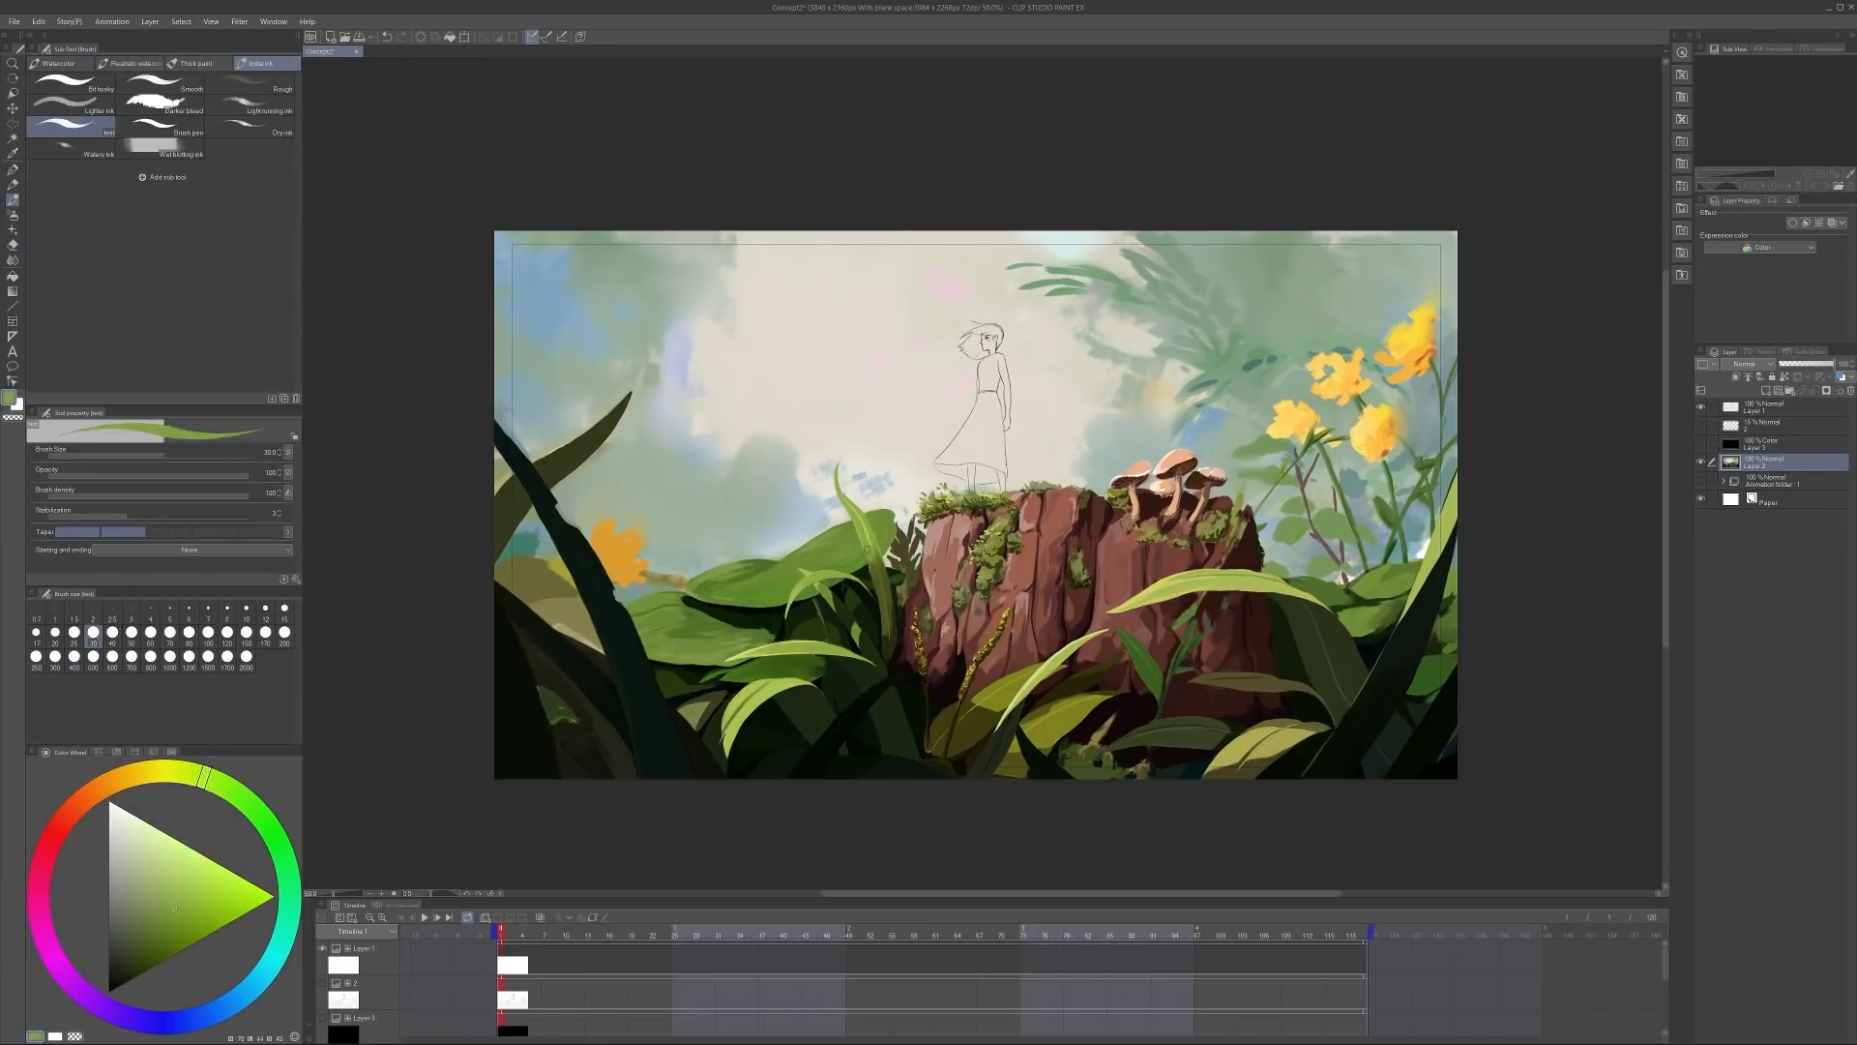
Add bark lines and moss detail, then paint a bright blue sky with white clouds on new layers
{"action": "left_click", "coordinate": [44, 851]}
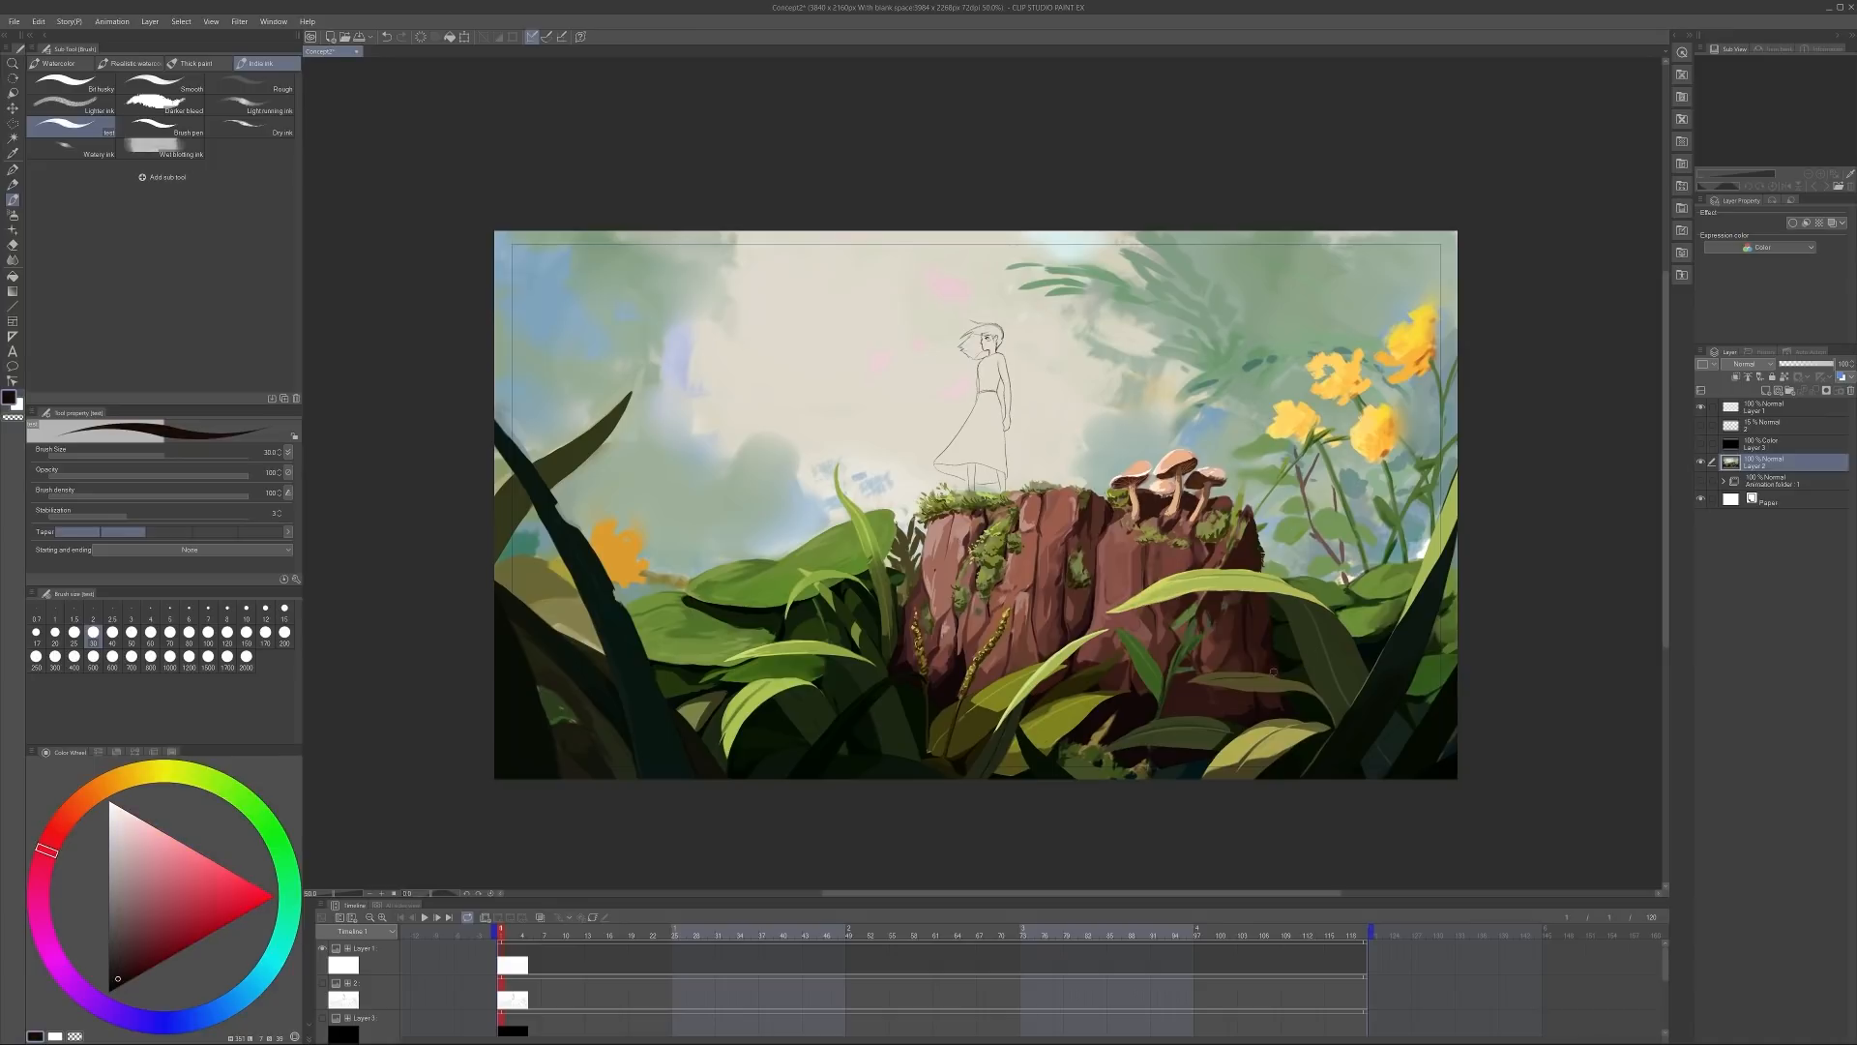
{"action": "left_click", "coordinate": [214, 781]}
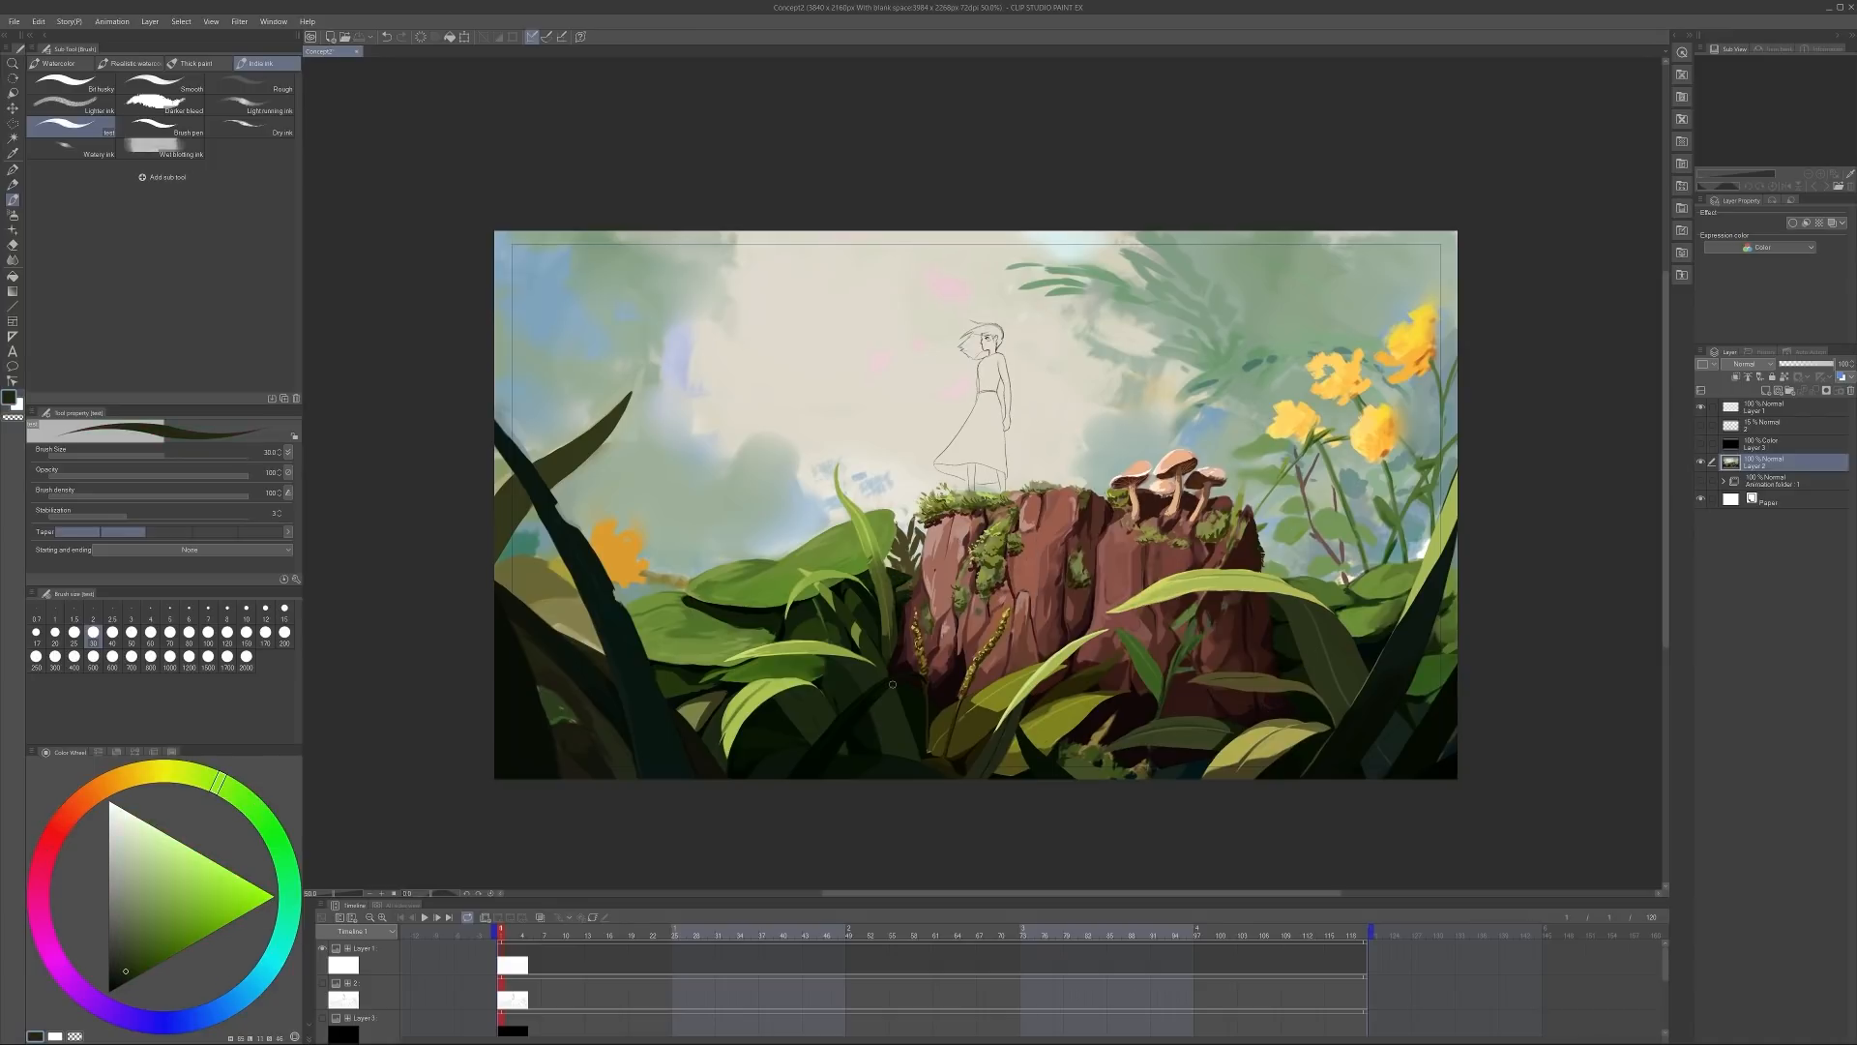
{"action": "left_click", "coordinate": [71, 809]}
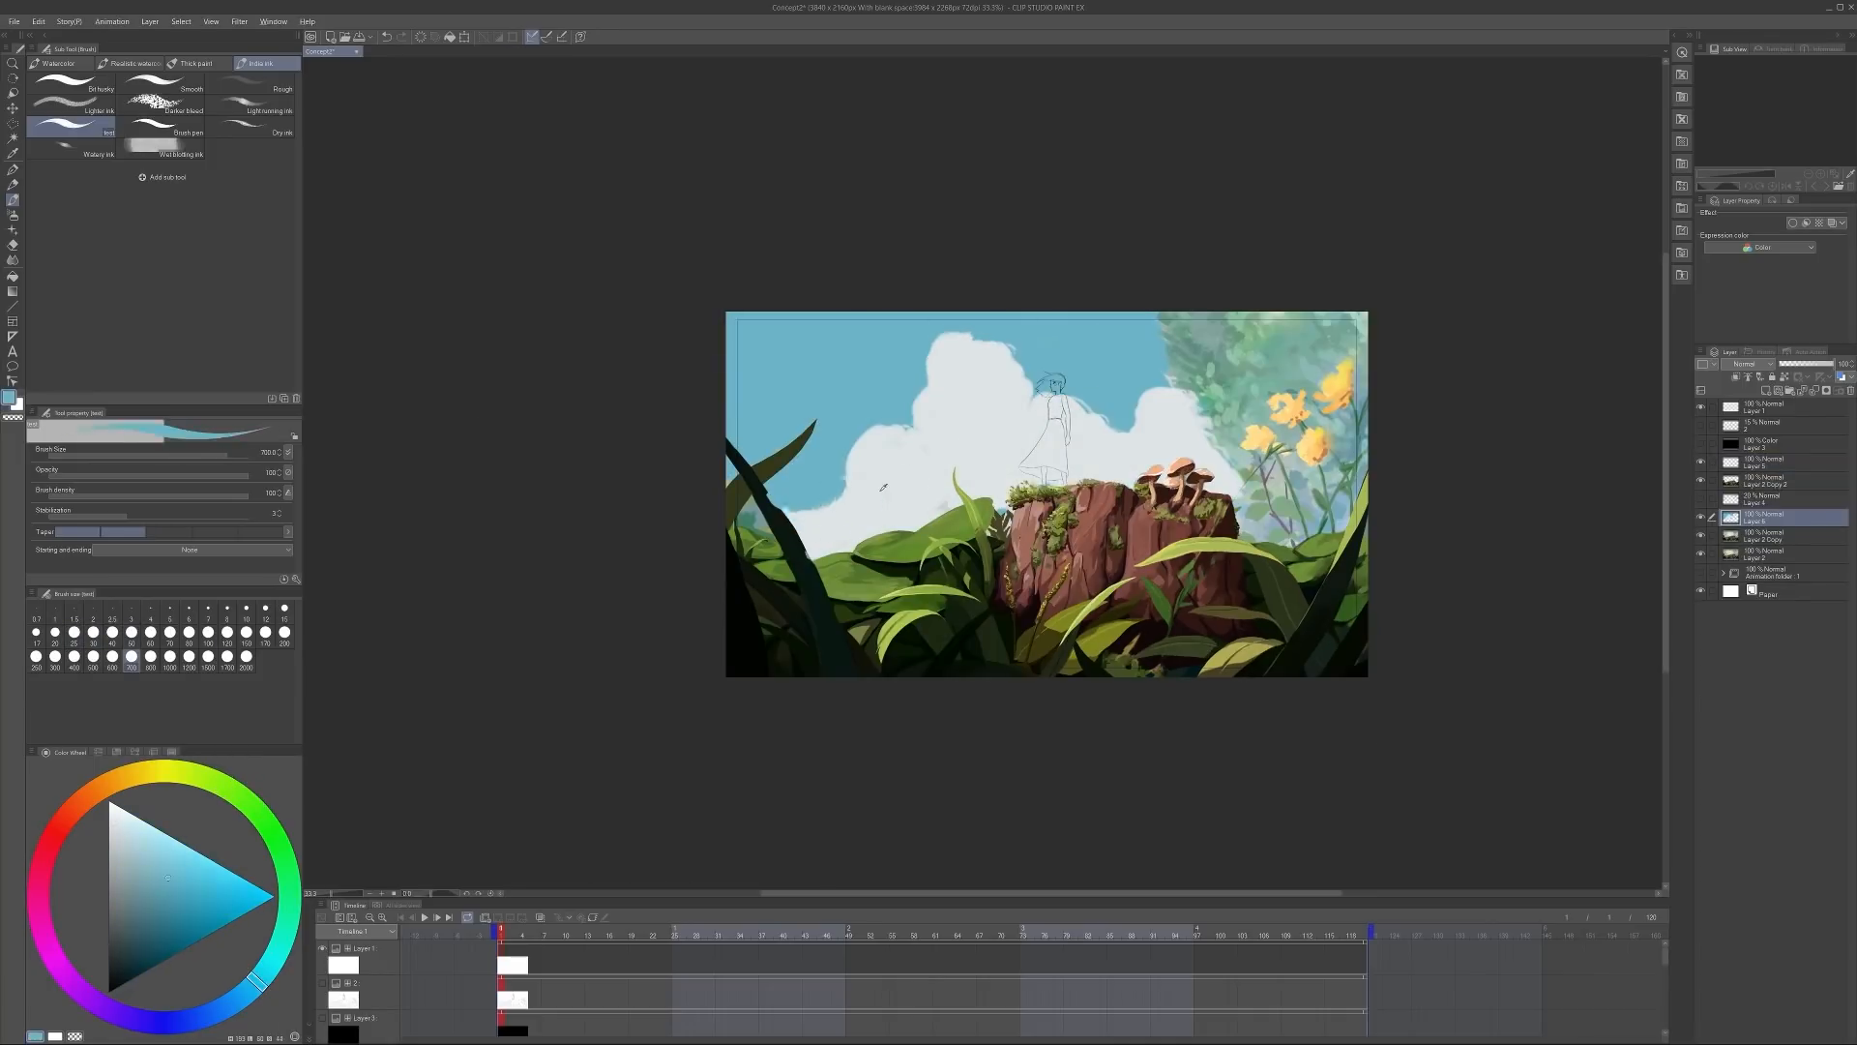
Repaint the flowers as detailed lilies and add teal tree silhouettes against a pale misty sky
{"action": "left_click", "coordinate": [273, 871]}
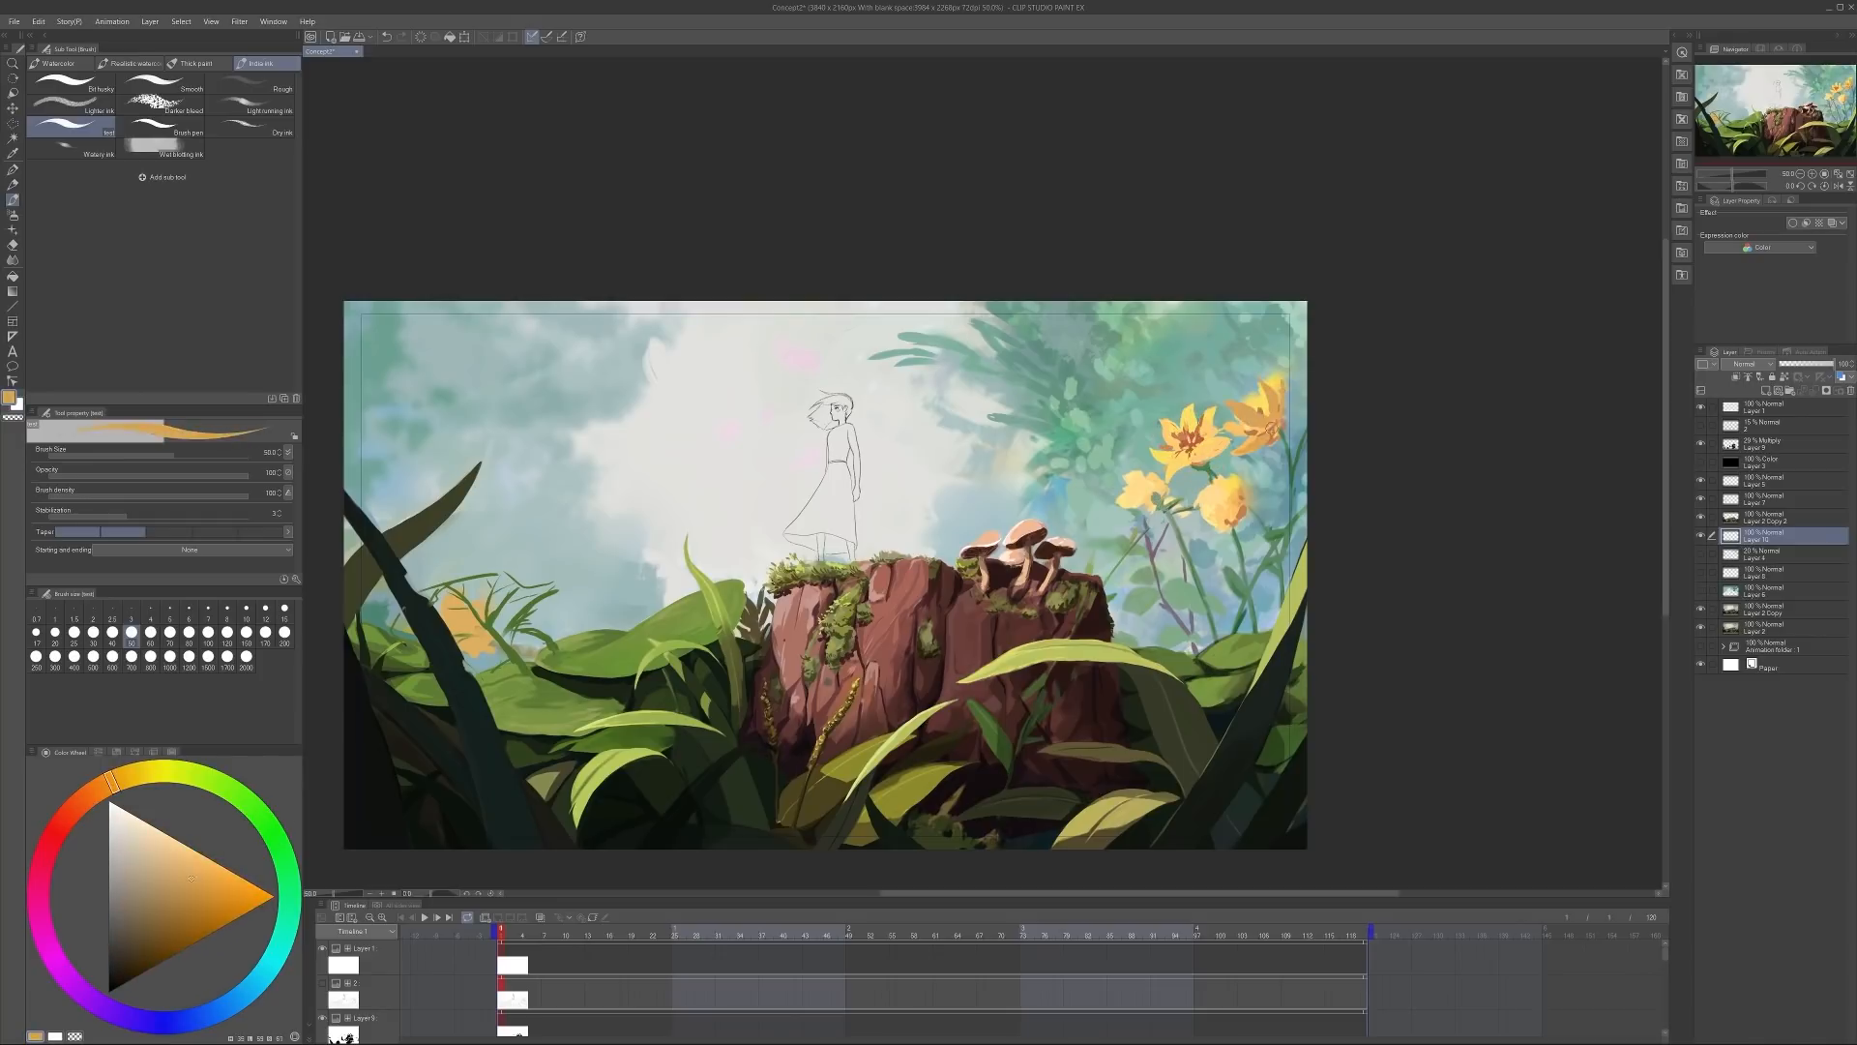
{"action": "left_click", "coordinate": [261, 842]}
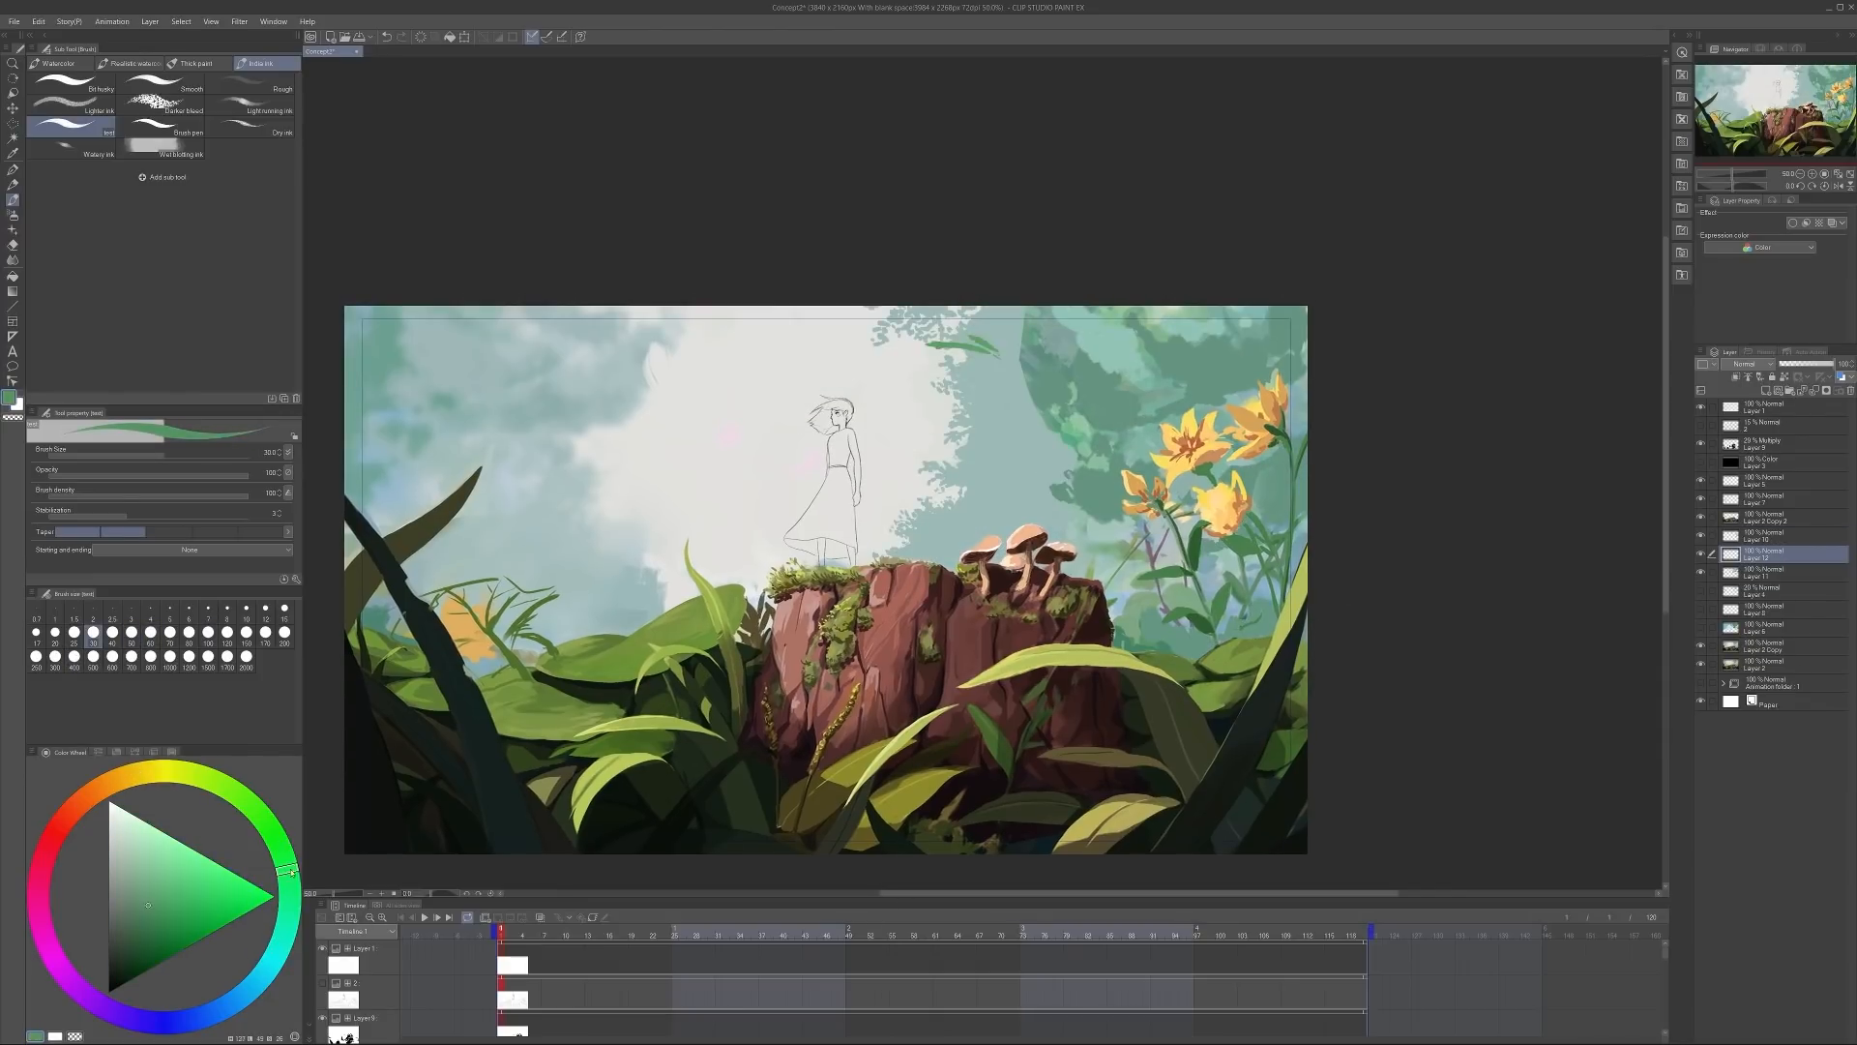
{"action": "left_click", "coordinate": [134, 871]}
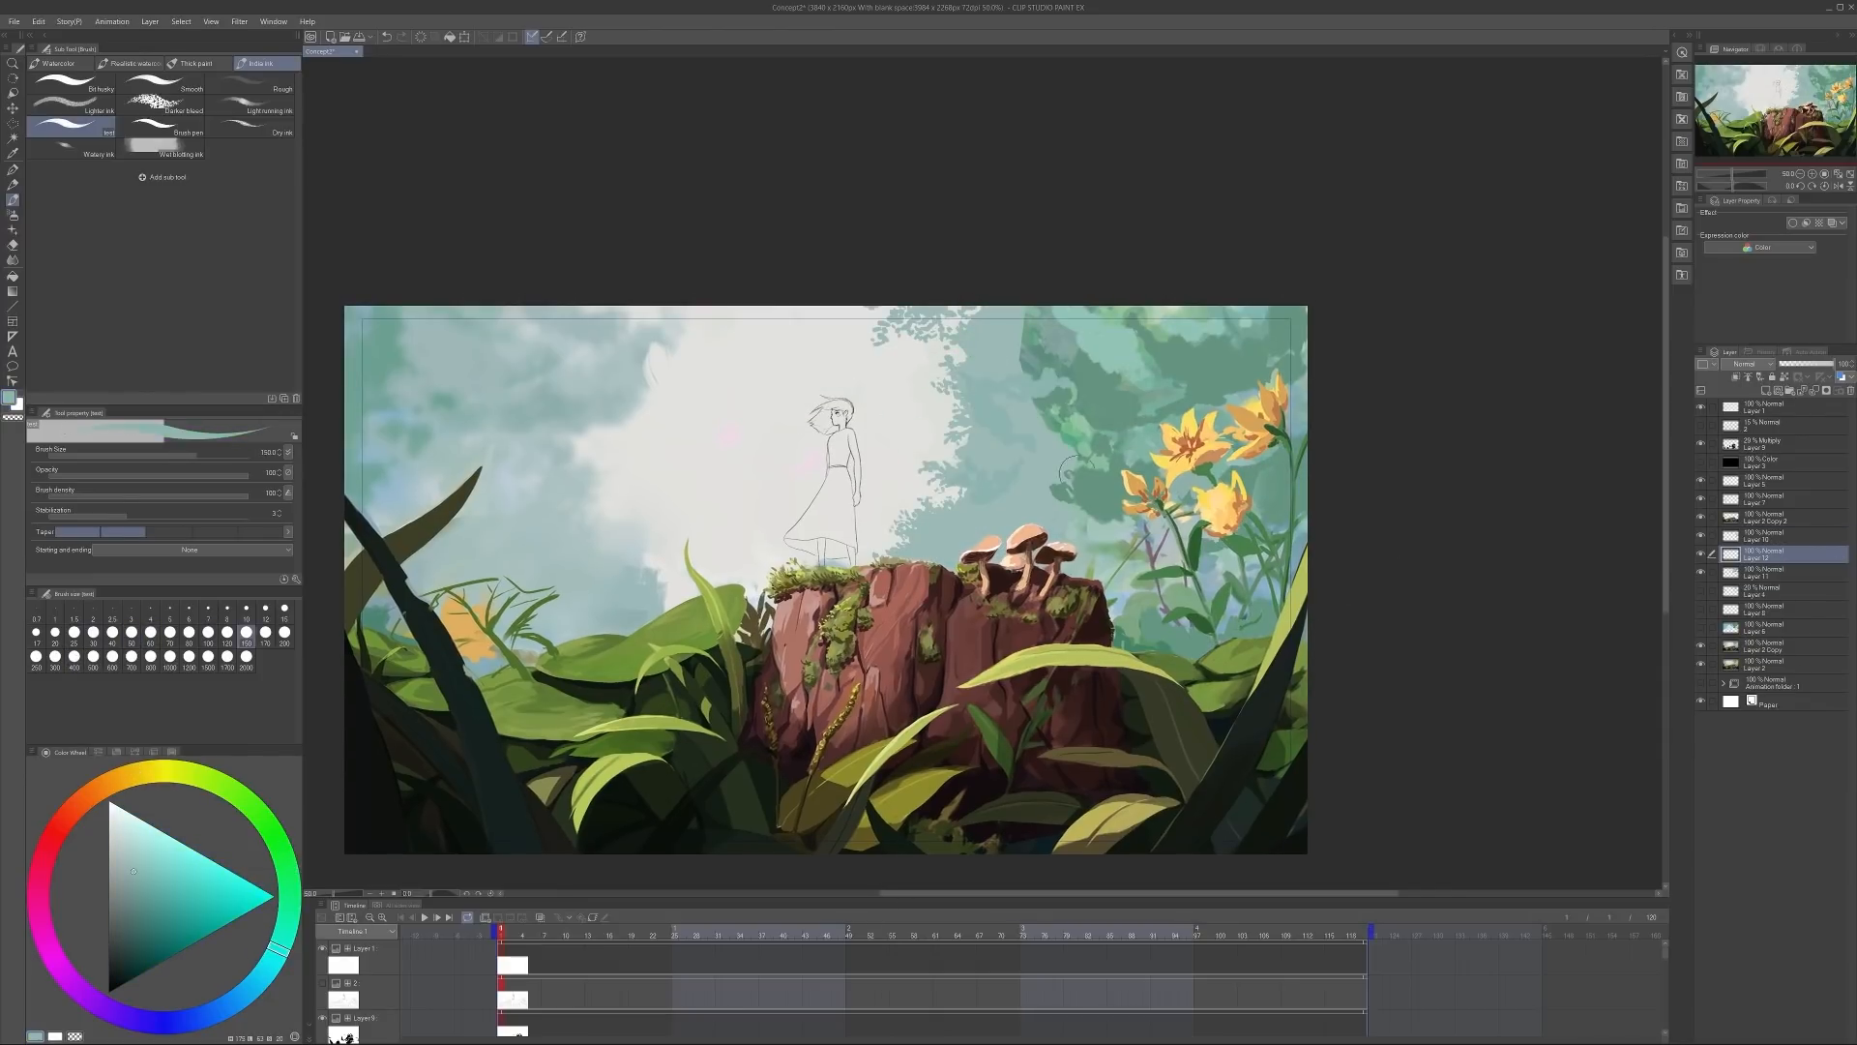